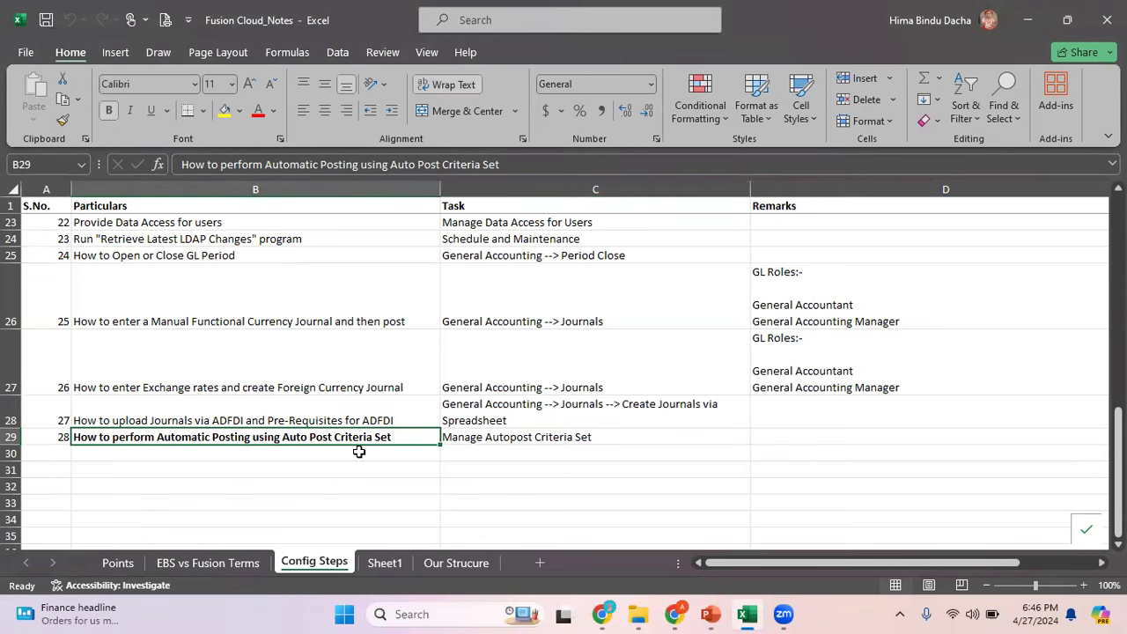
pyautogui.moveTo(562, 445)
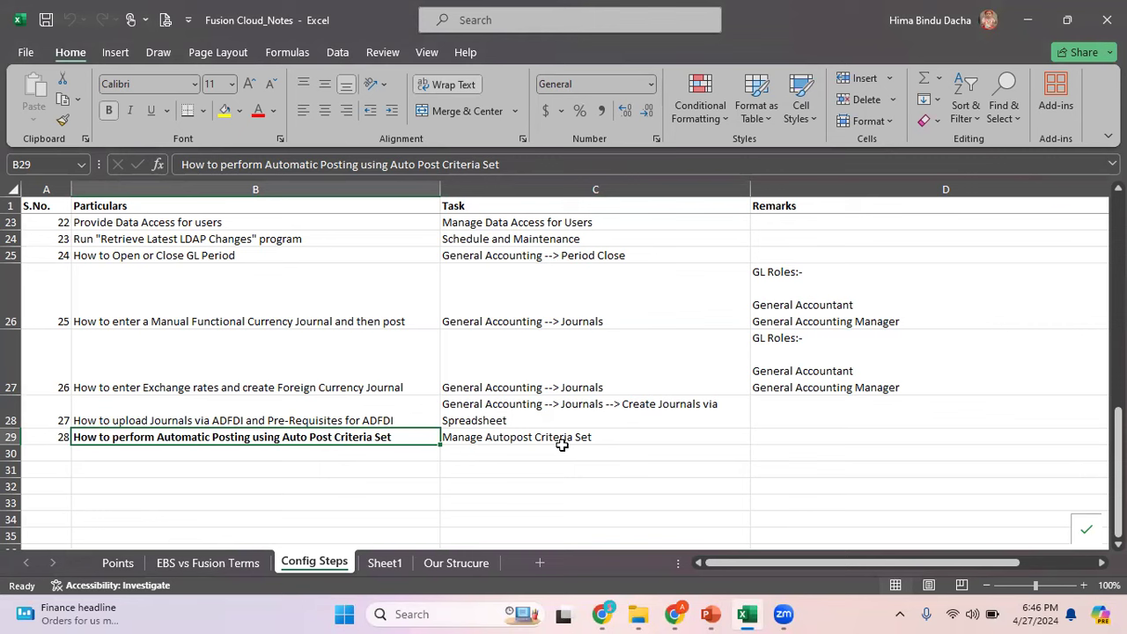
# Step: Select cell C29 holding the task name Manage Autopost Criteria Set
pyautogui.click(595, 437)
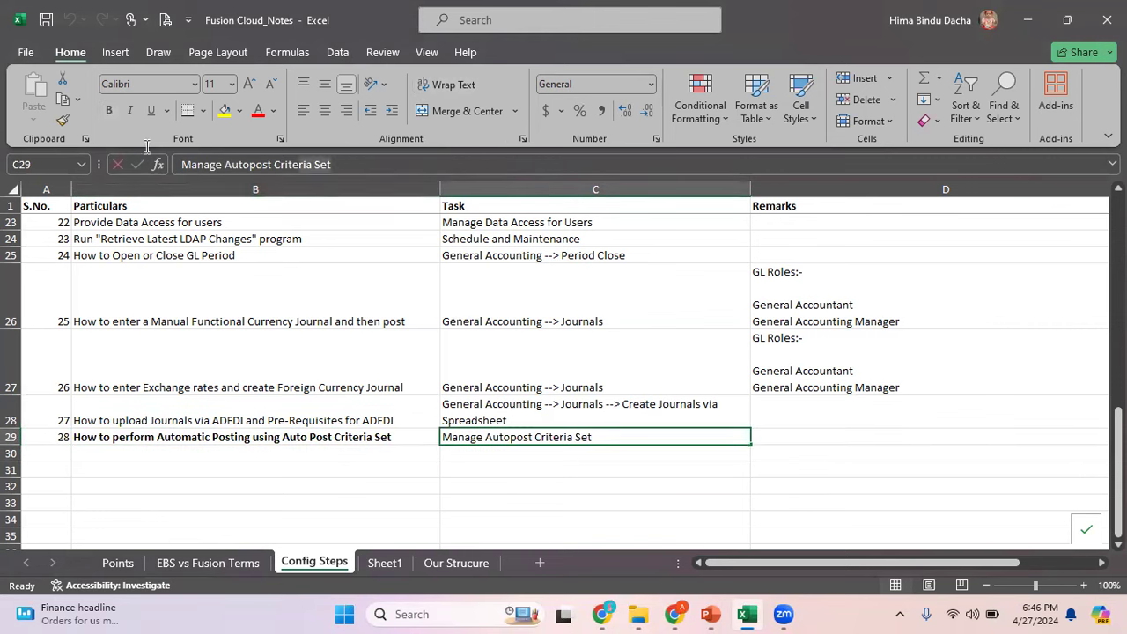
pyautogui.moveTo(746, 613)
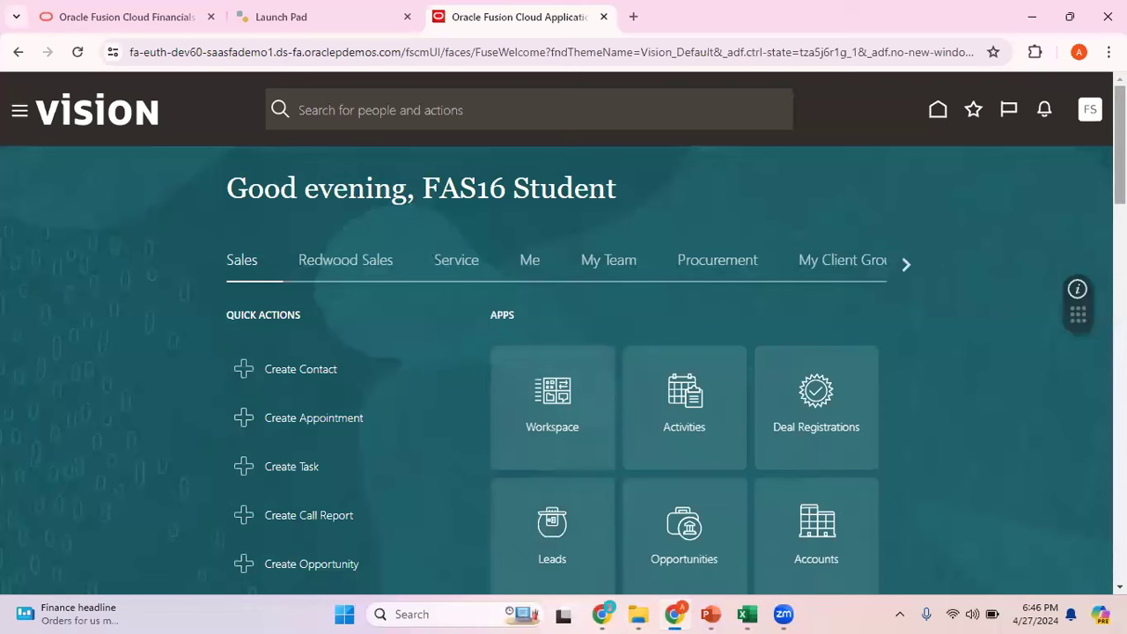
# Step: Go to Setup and Maintenance and bring up the setup task search
pyautogui.click(1088, 110)
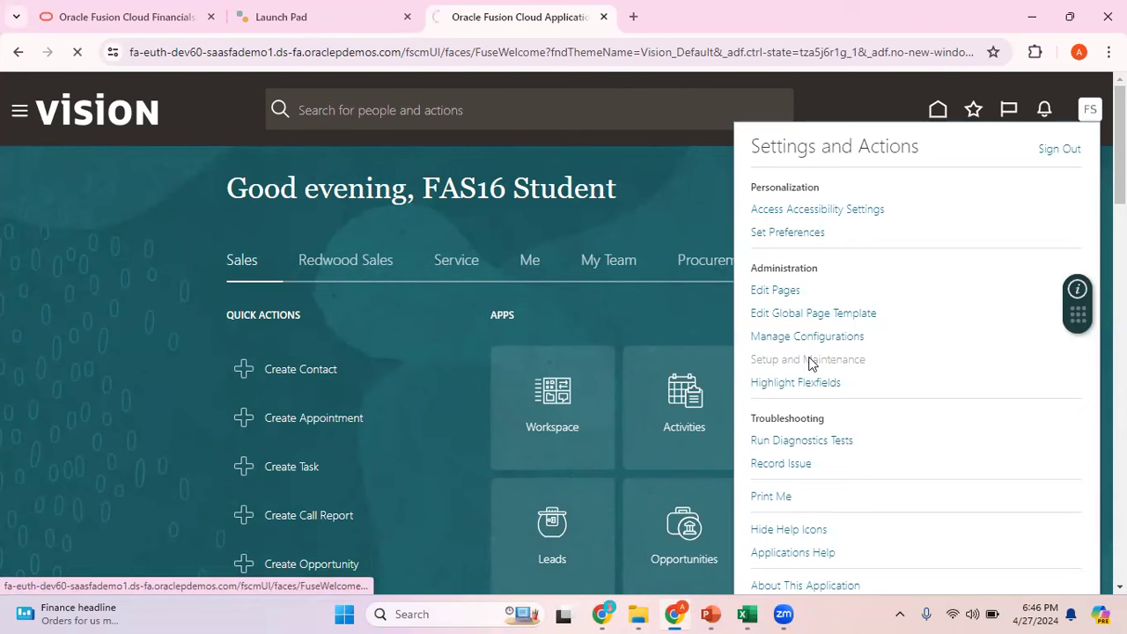
pyautogui.click(806, 359)
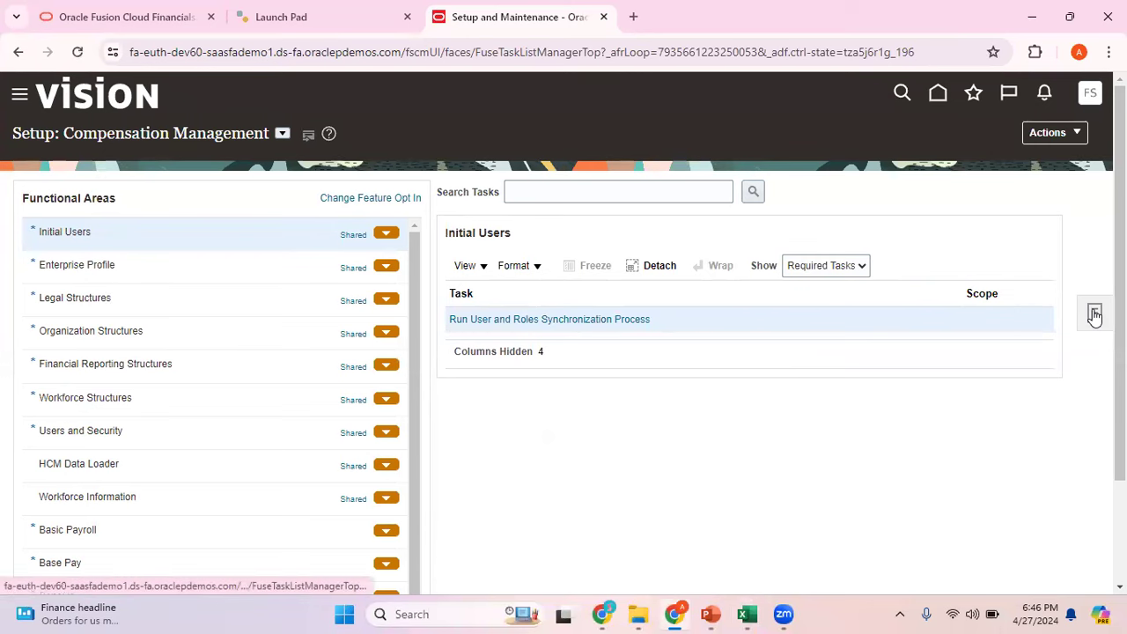
pyautogui.click(1095, 313)
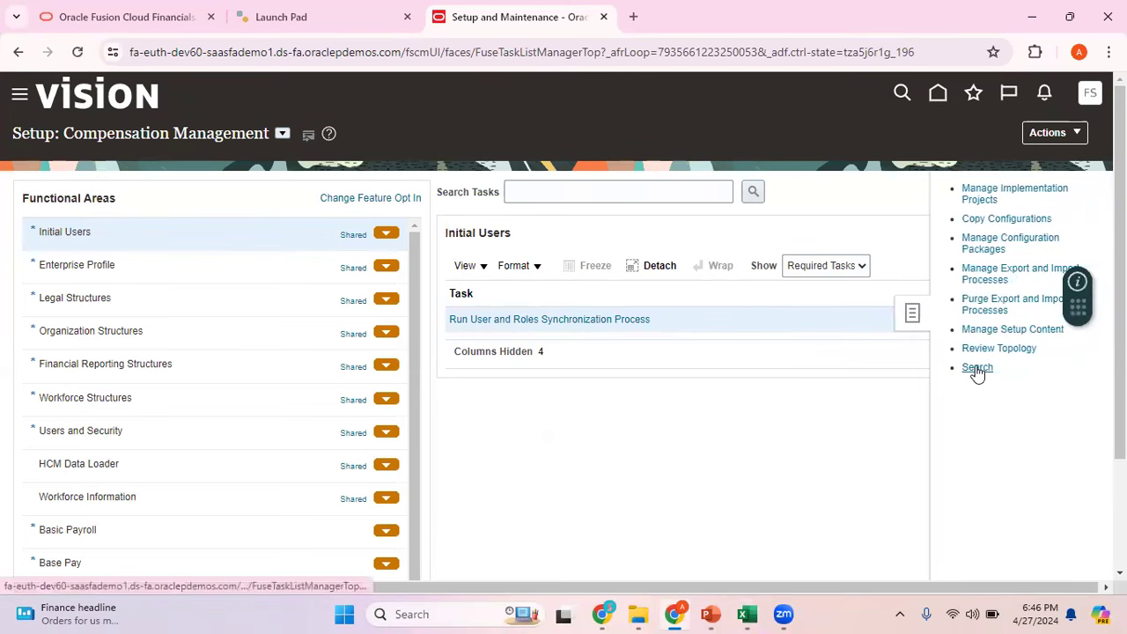
pyautogui.click(977, 368)
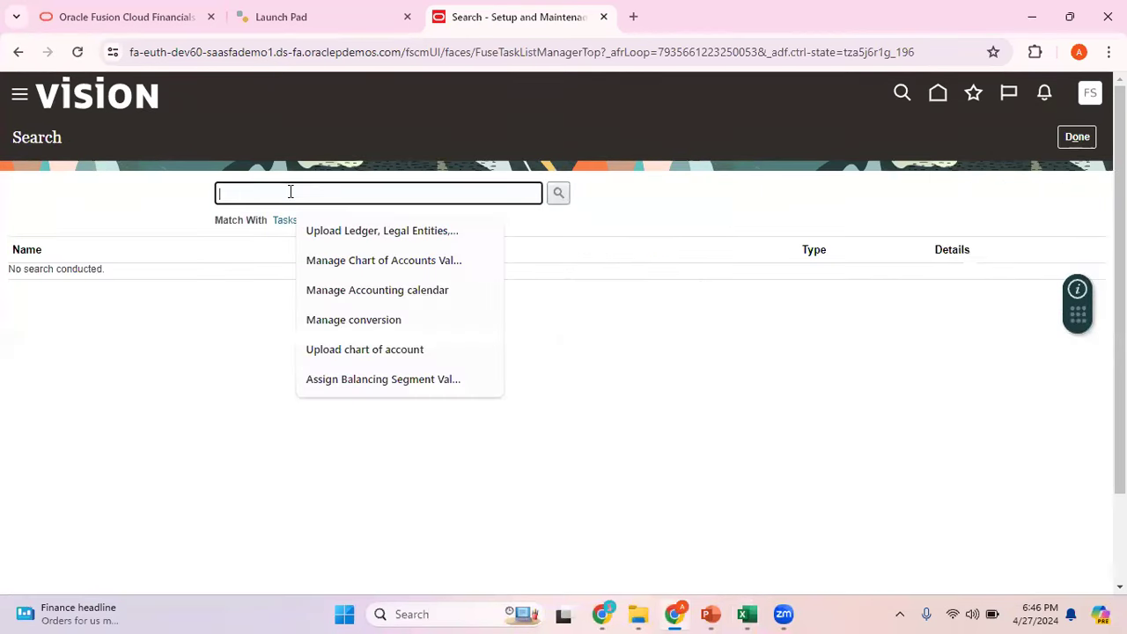
# Step: Search for 'Manage Autopost Criteria Set' and open the Manage AutoPost Criteria Sets task
pyautogui.write('Manage Autopost Criteria Set')
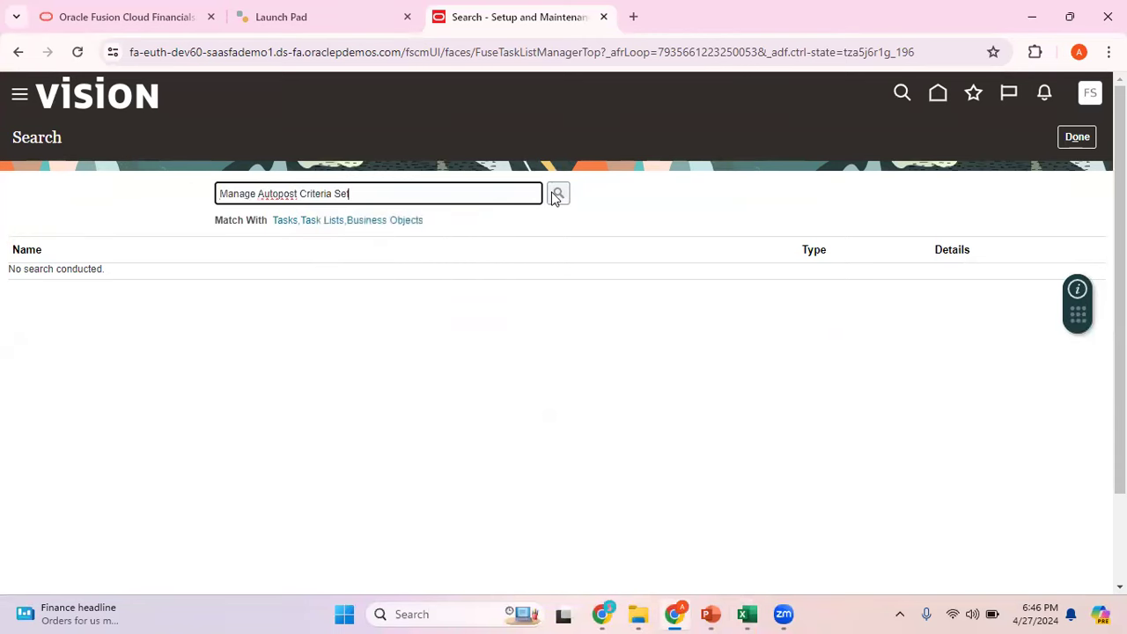
pyautogui.click(558, 192)
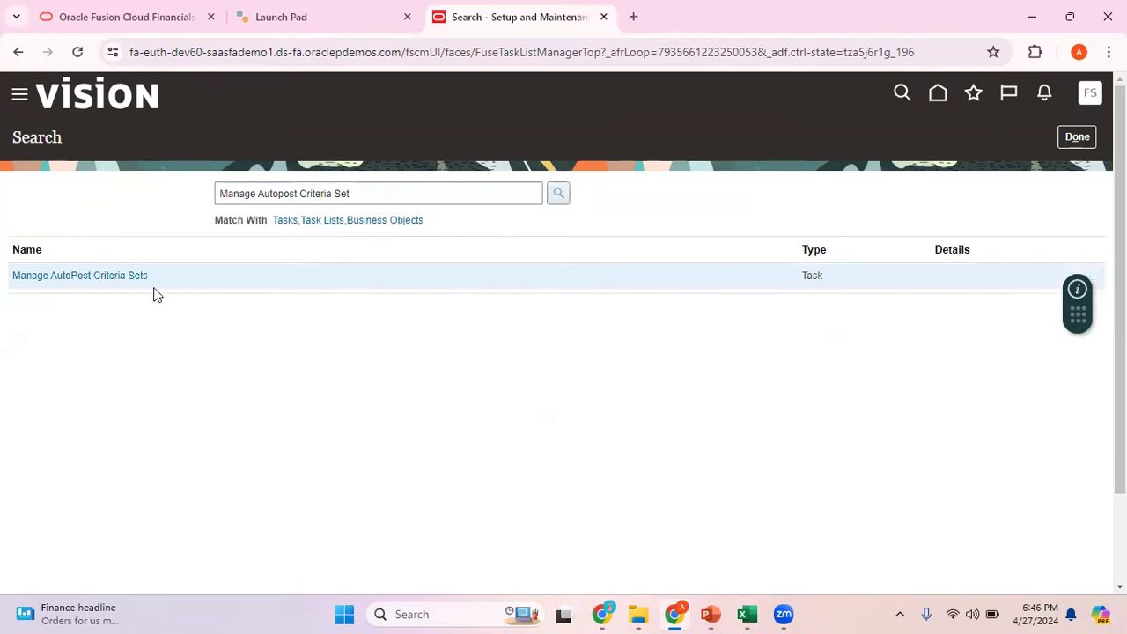
pyautogui.click(80, 275)
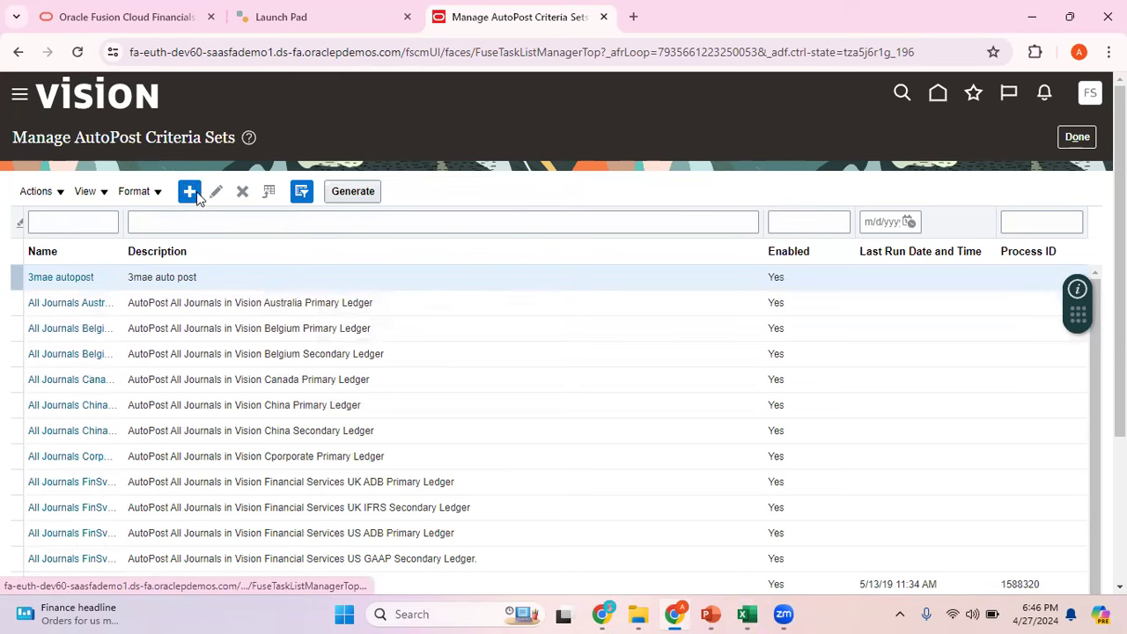
# Step: Create a new criteria set named Reliance_USD_Ledger_Autopost with description Auto Post Criteria set for Reliance USD Ledger
pyautogui.click(190, 190)
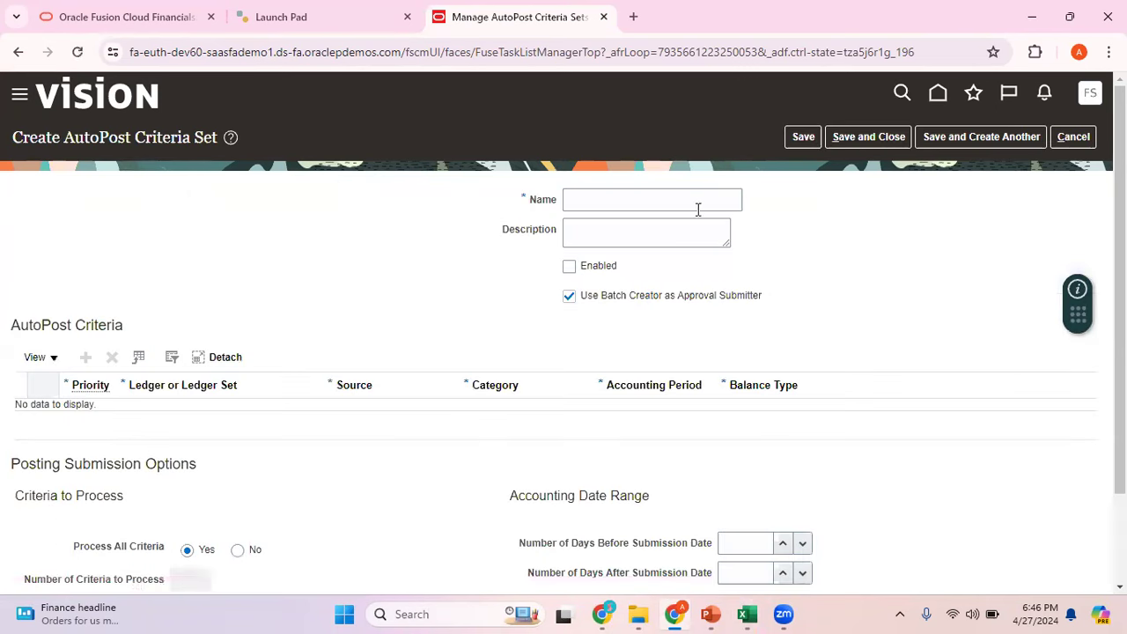
pyautogui.click(651, 199)
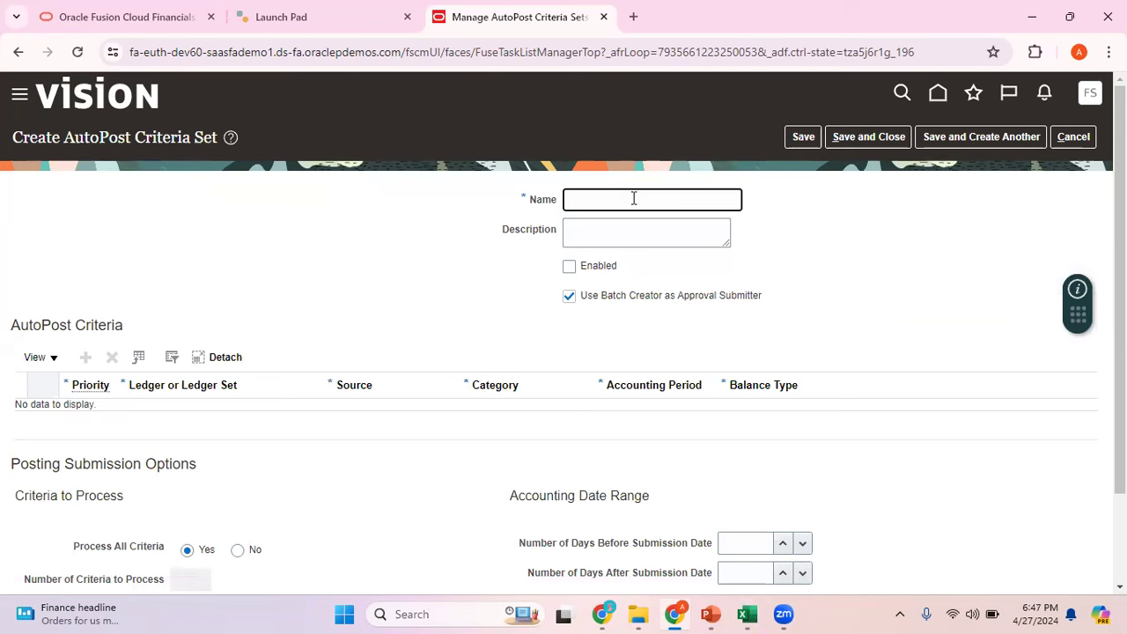
pyautogui.write('Reliance')
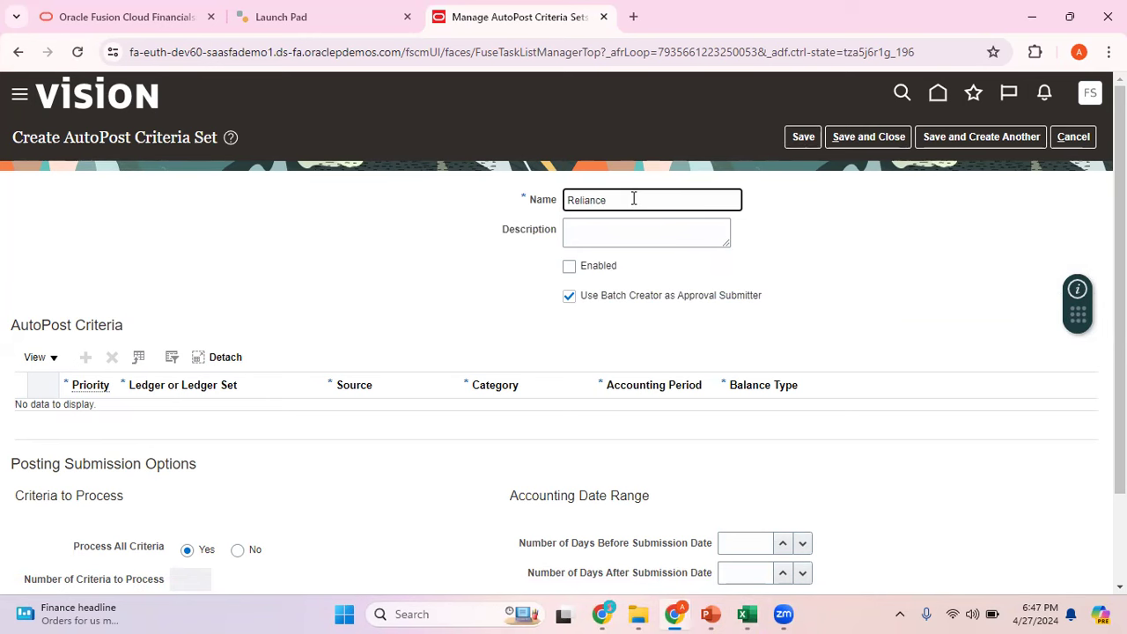
pyautogui.write('_USD_Ledger')
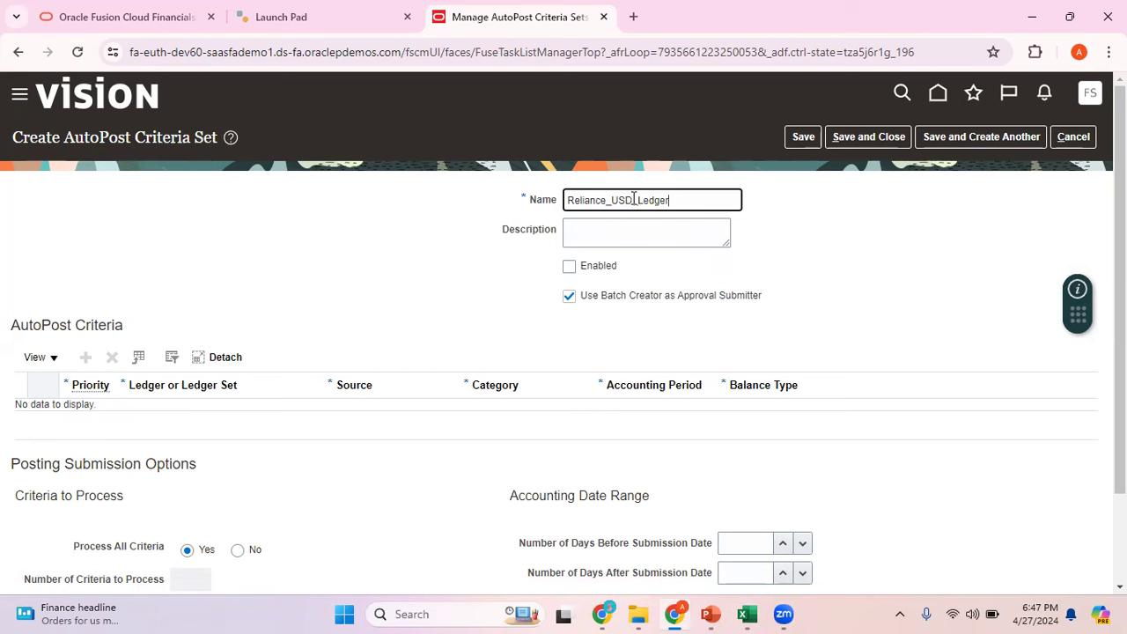
pyautogui.write('_Autp')
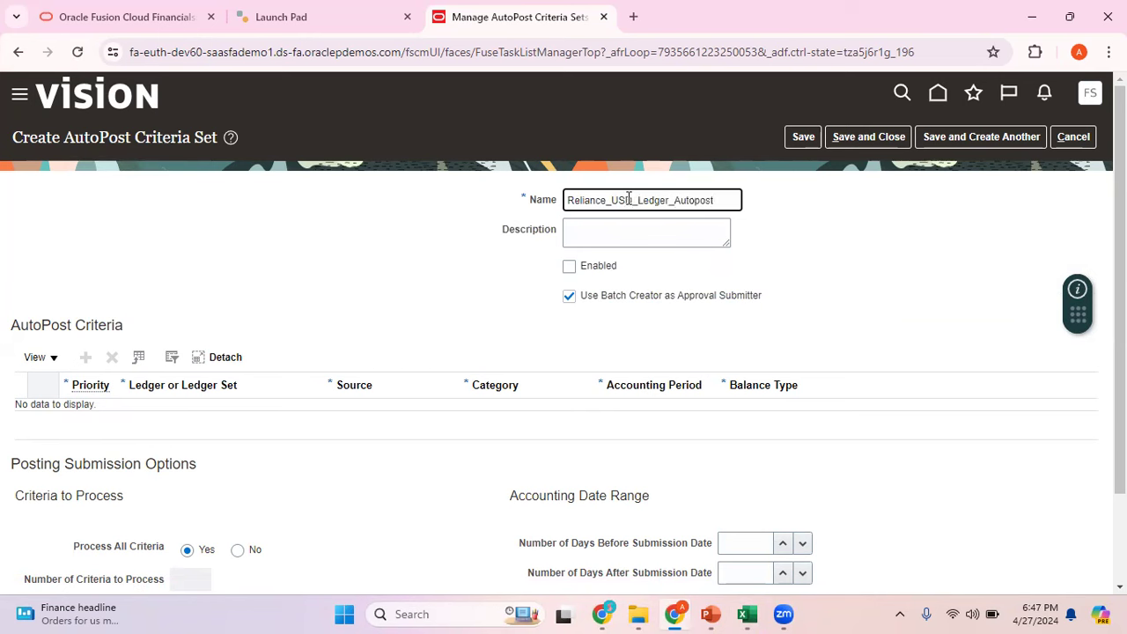
pyautogui.write('Auto Post Criteria set for Reliance USD Ledger')
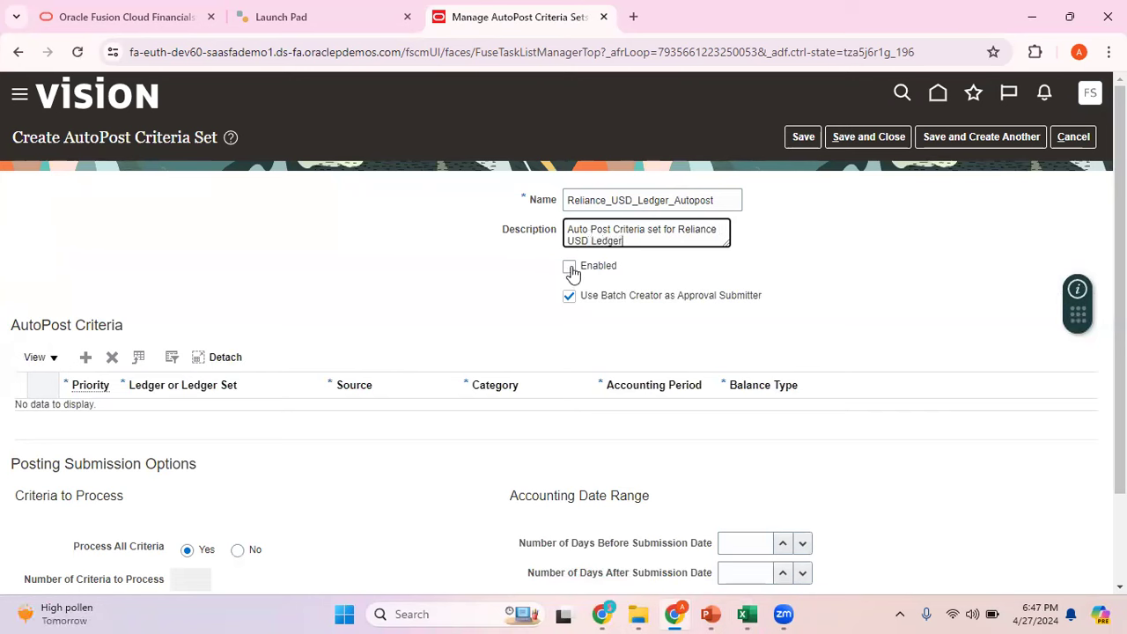
# Step: Tick Enabled for the Reliance_USD_Ledger_Autopost criteria set
pyautogui.click(569, 266)
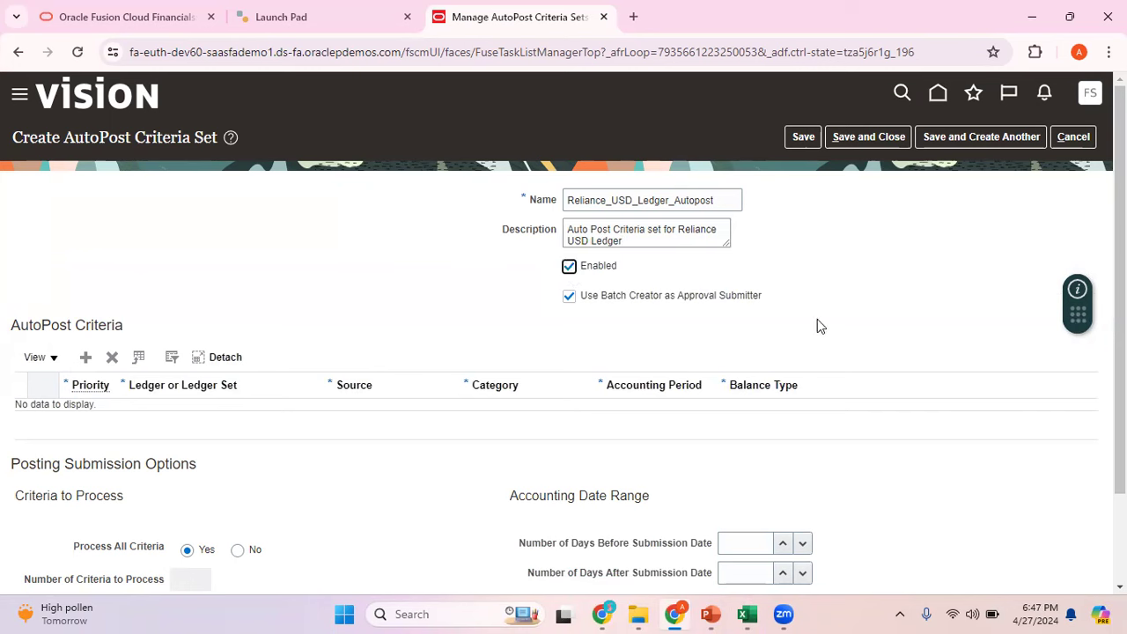
pyautogui.moveTo(713, 310)
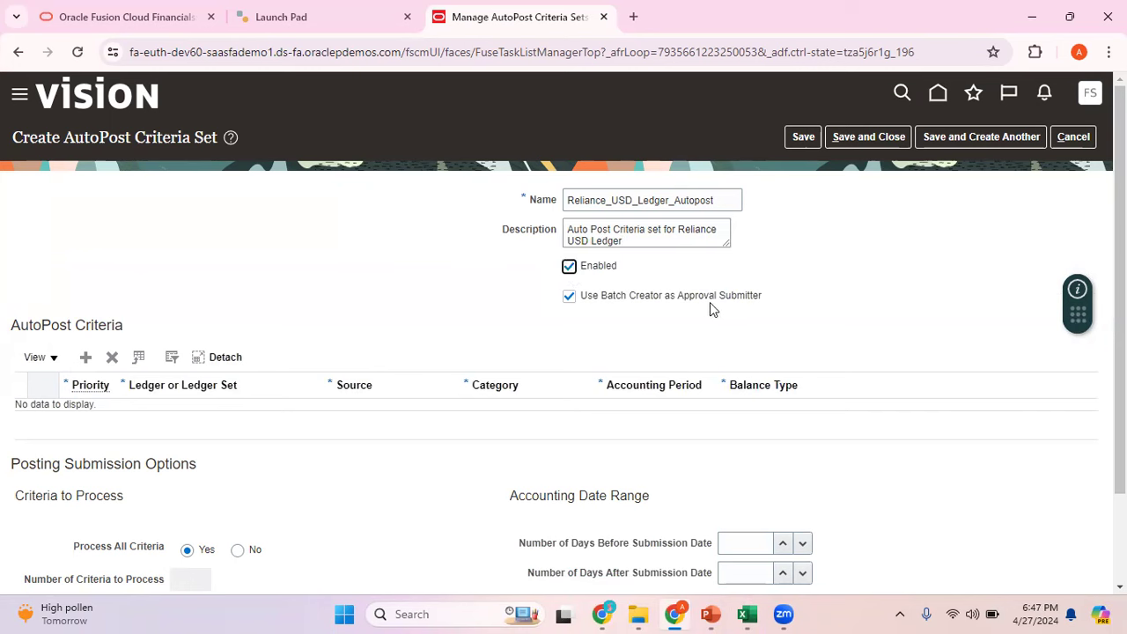
pyautogui.moveTo(746, 315)
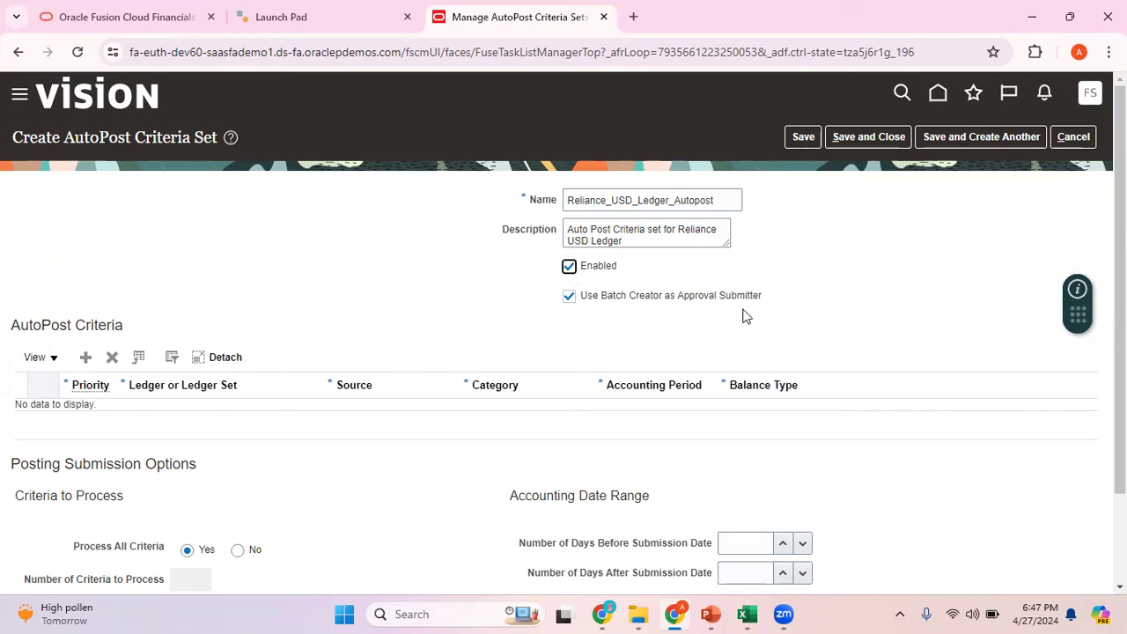
pyautogui.moveTo(602, 319)
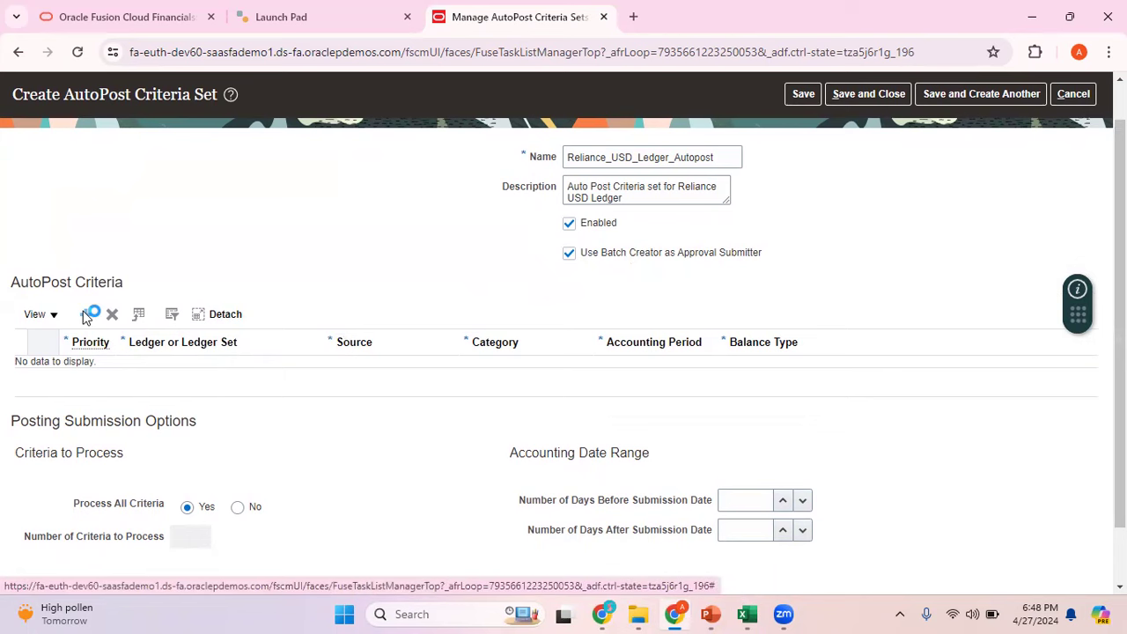
# Step: Add a criteria row with priority 10 and start a ledger search for it
pyautogui.click(84, 313)
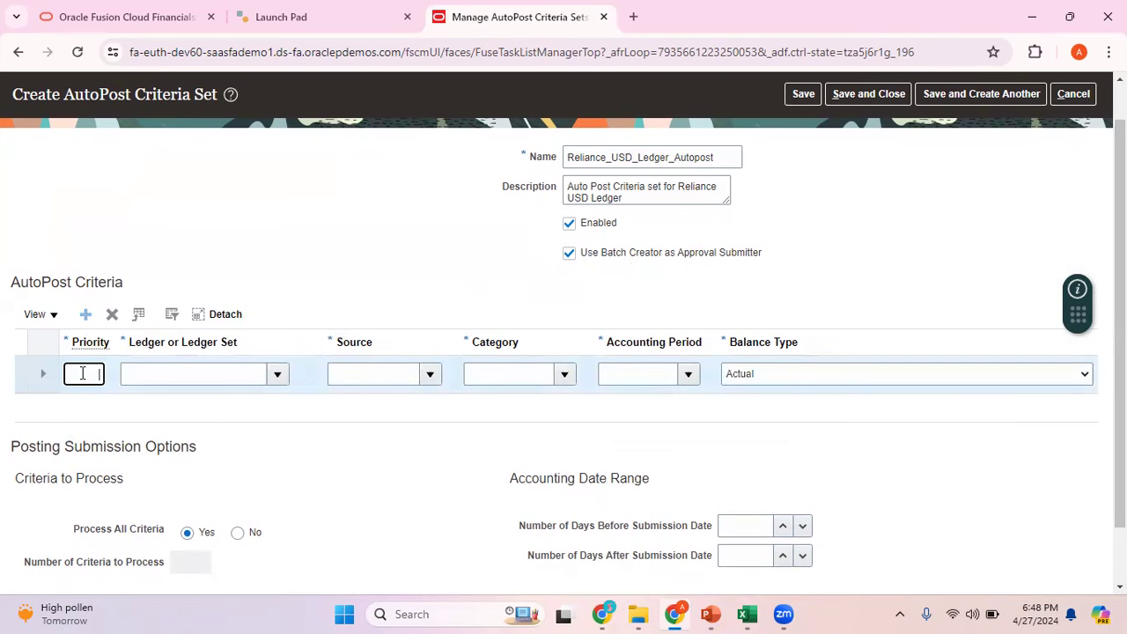
pyautogui.write('10')
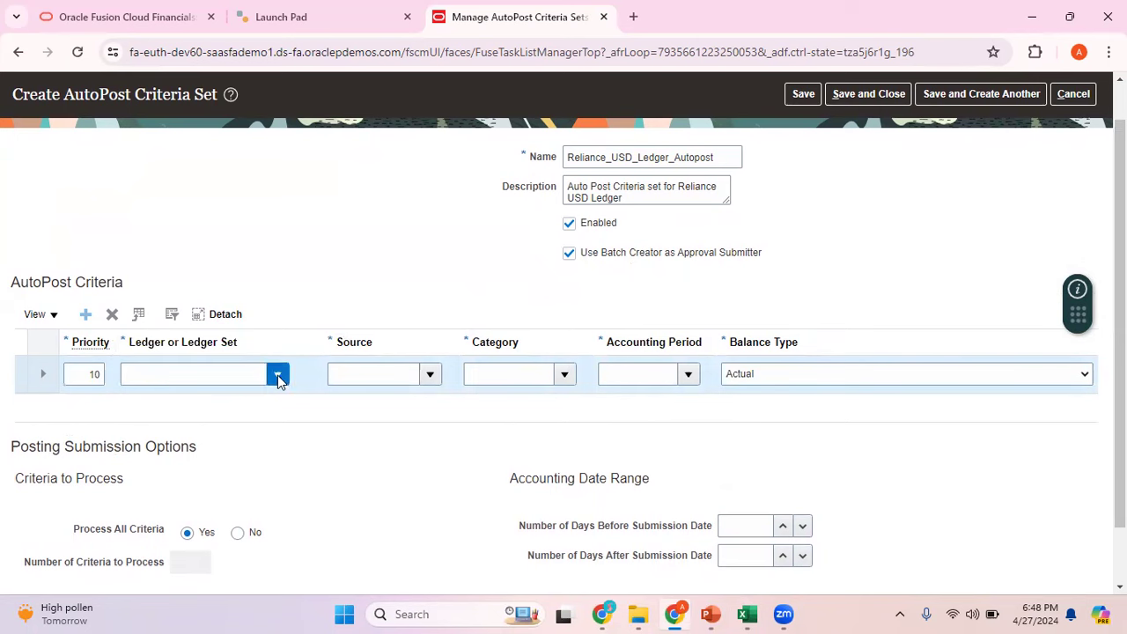
pyautogui.click(278, 373)
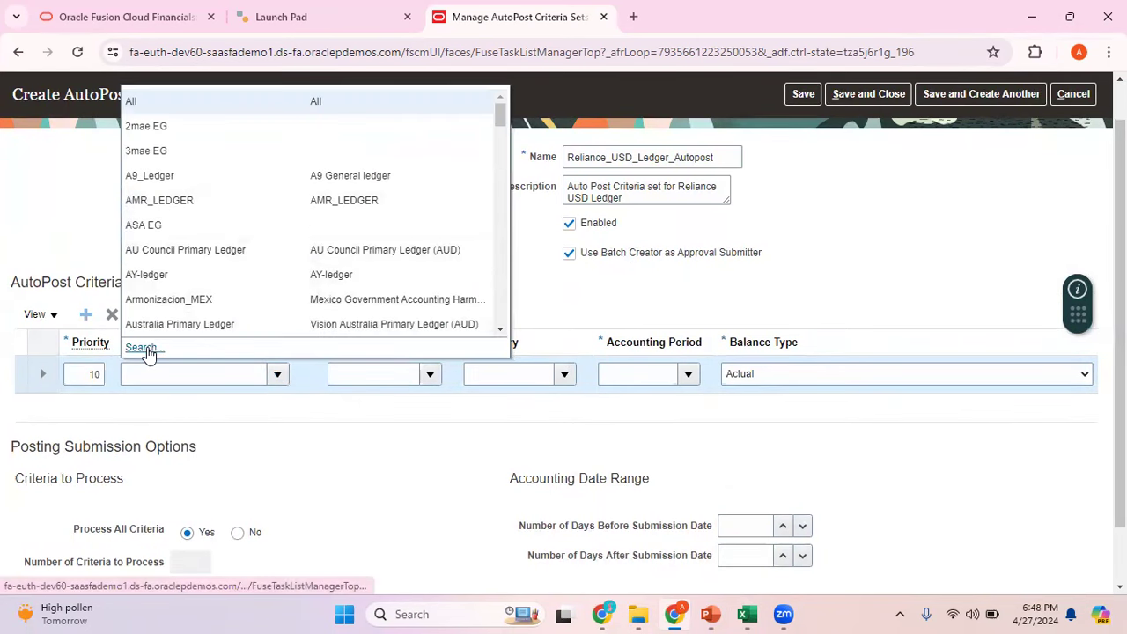
pyautogui.click(140, 347)
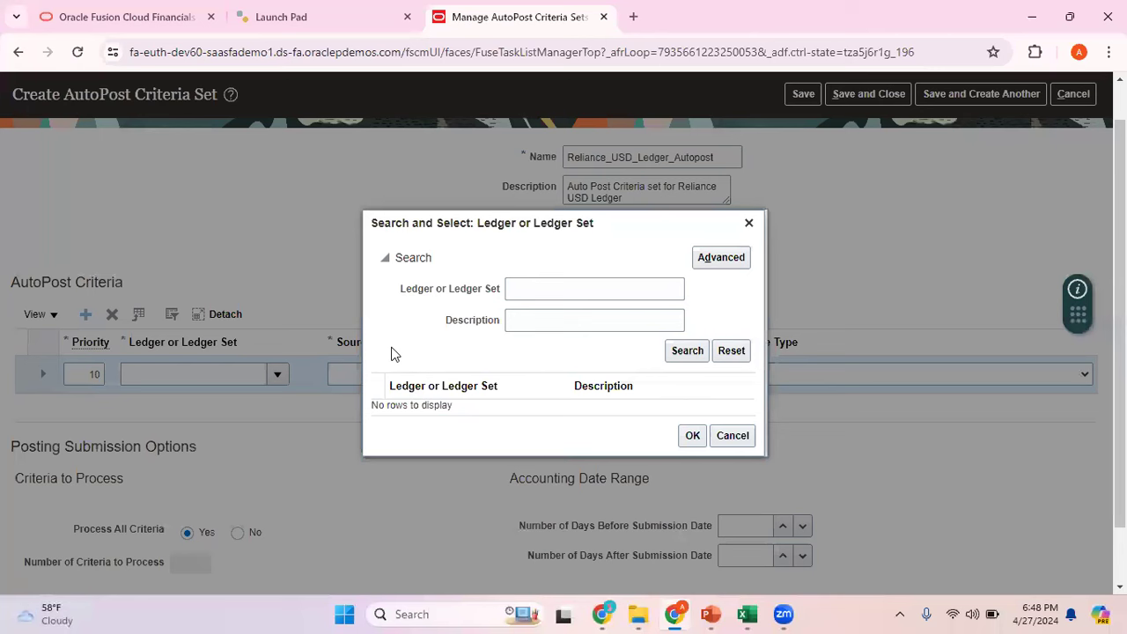
# Step: Search ledgers for Reliance and choose Reliance USD Ledger US for the row
pyautogui.click(595, 289)
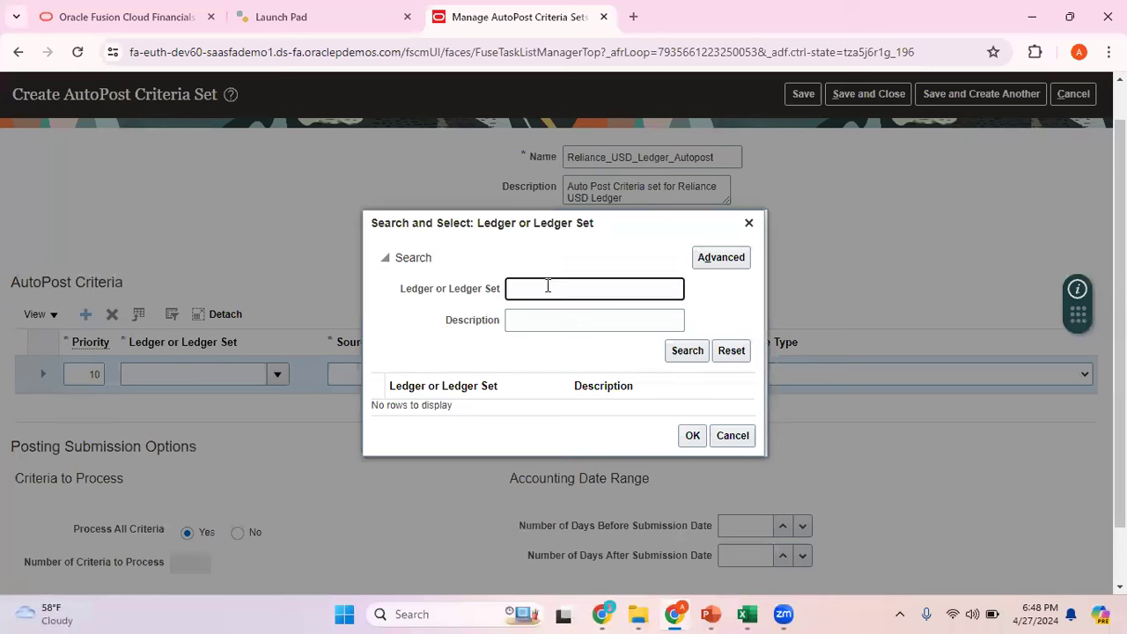
pyautogui.write('Reliance')
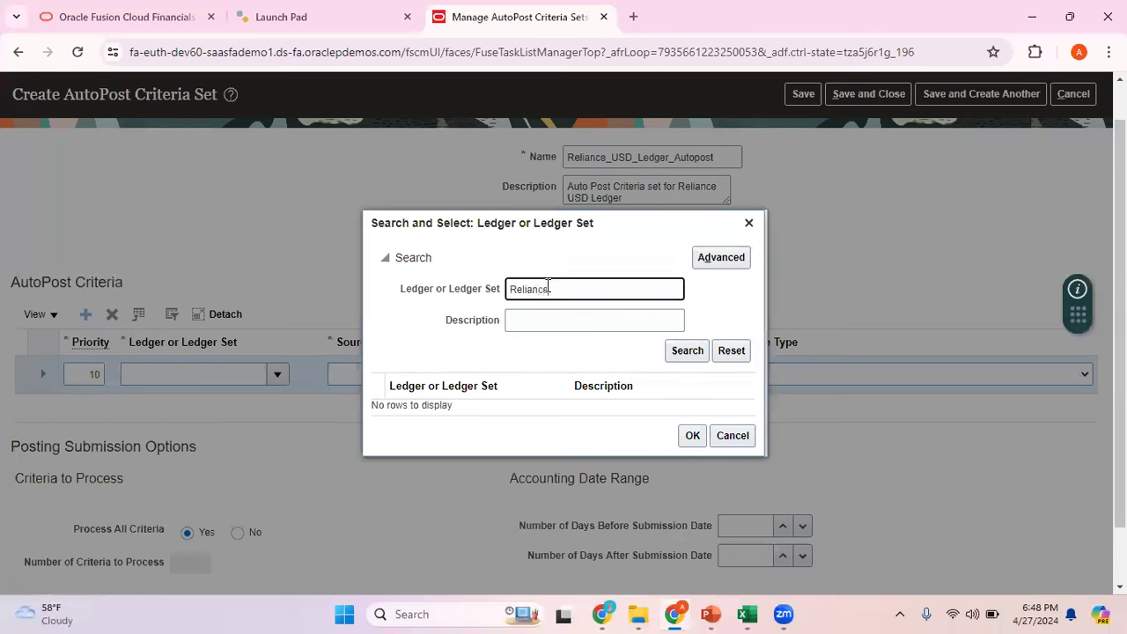
pyautogui.click(686, 351)
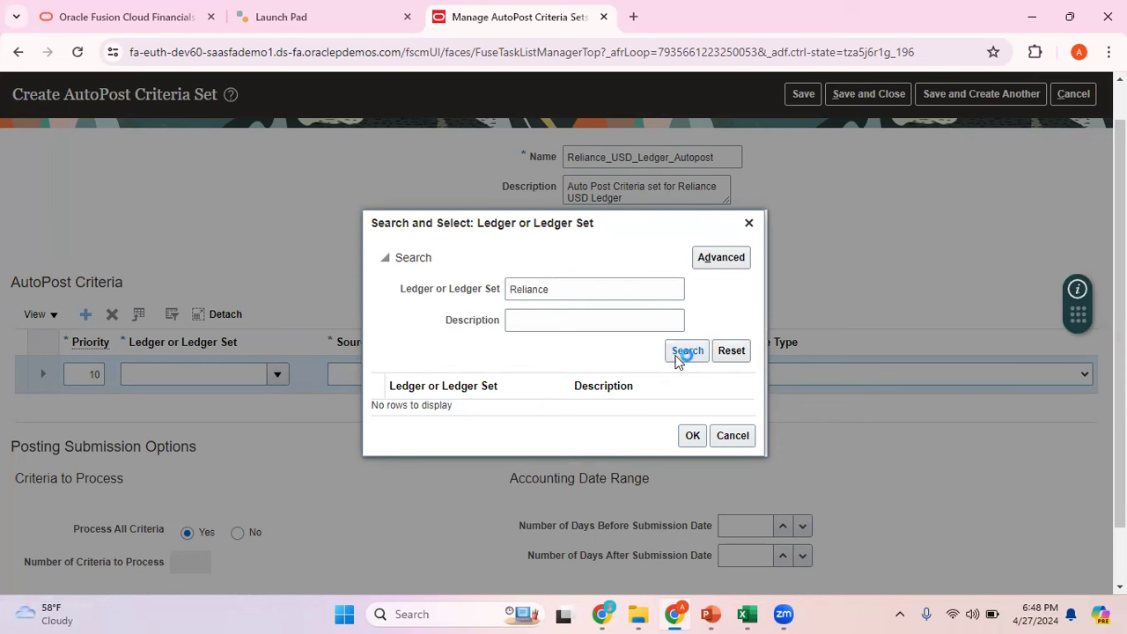
pyautogui.click(687, 351)
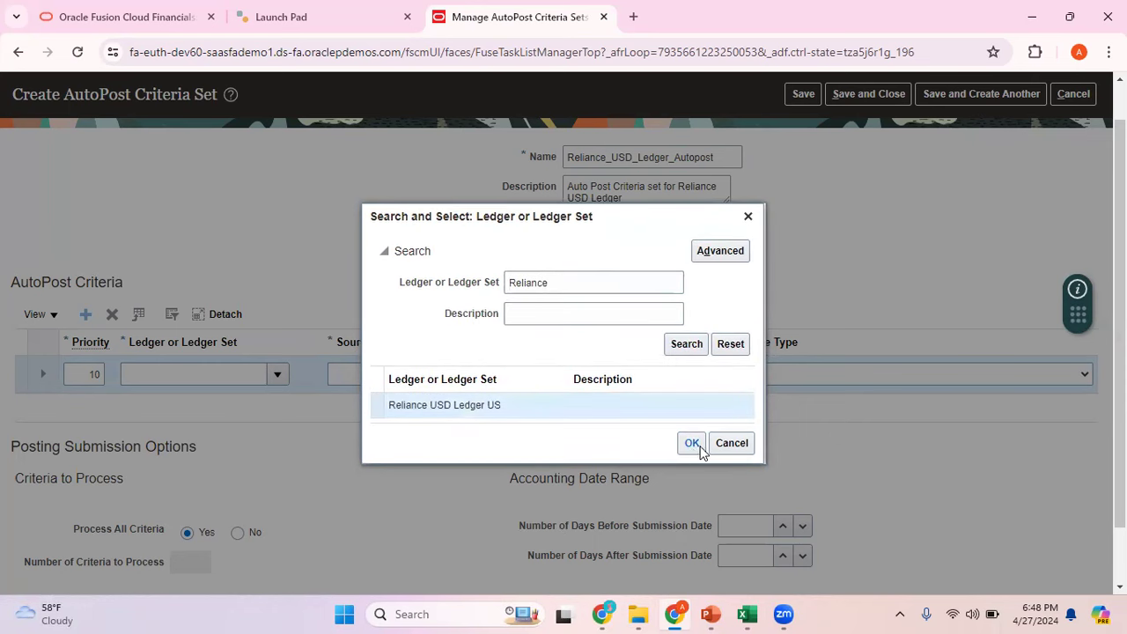
pyautogui.click(690, 443)
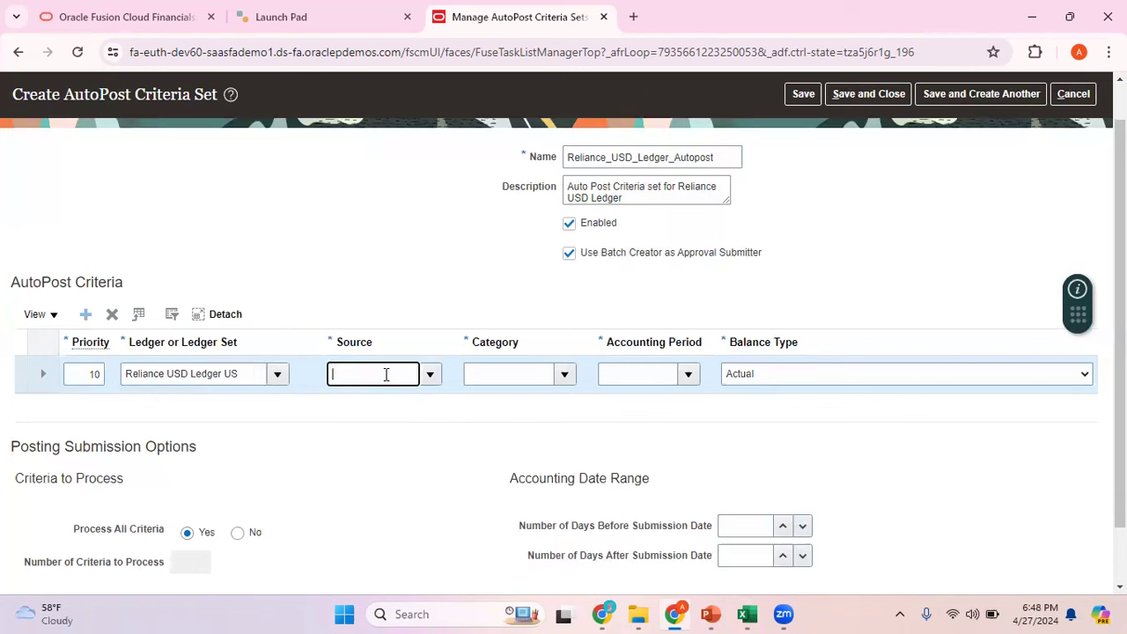
# Step: Set source, category and accounting period to All, keeping balance type Actual
pyautogui.write('all')
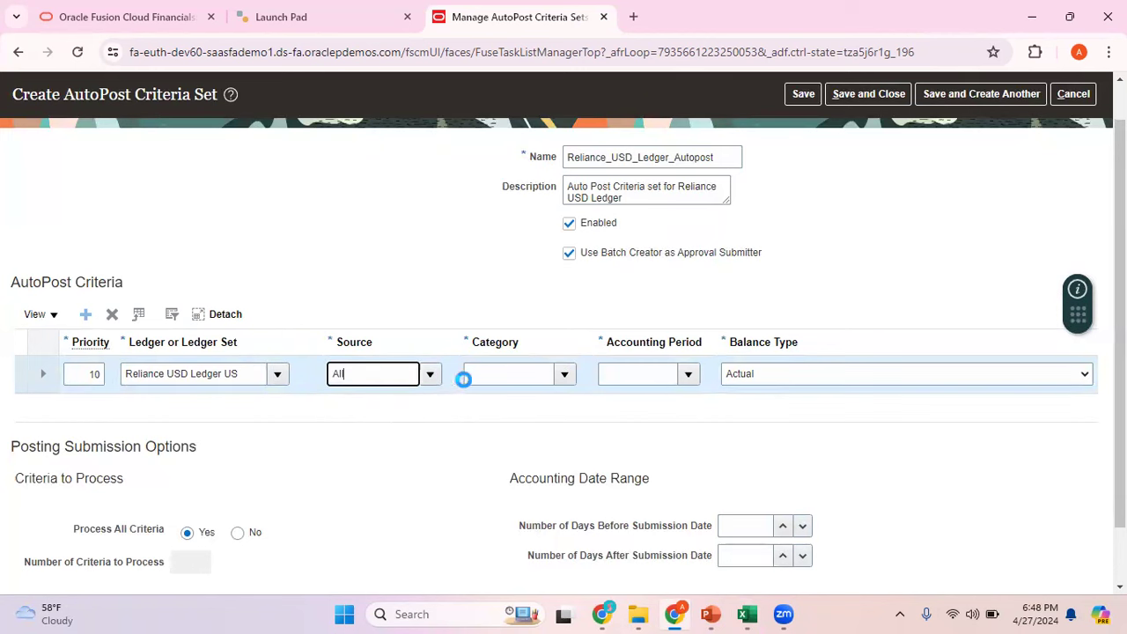
pyautogui.write('a')
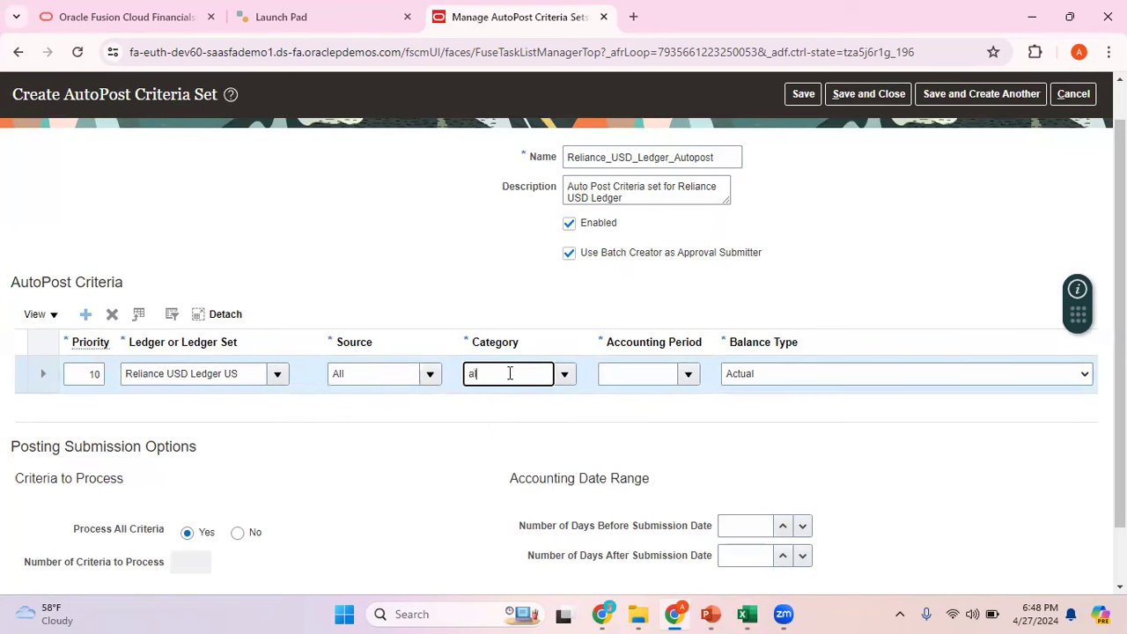
pyautogui.write('ll')
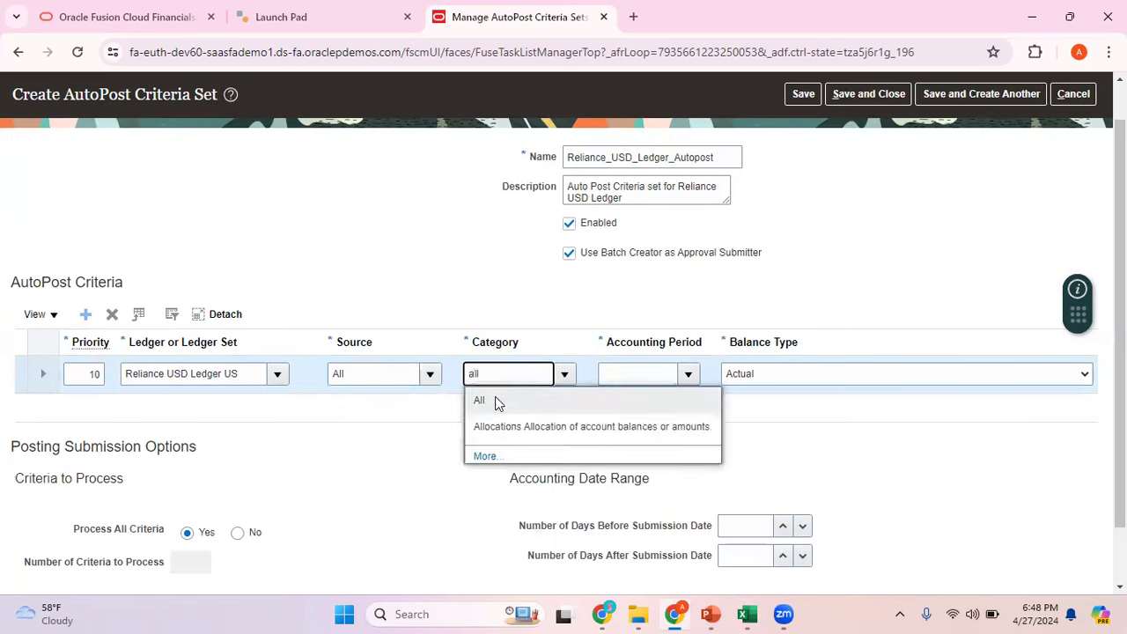
pyautogui.moveTo(491, 401)
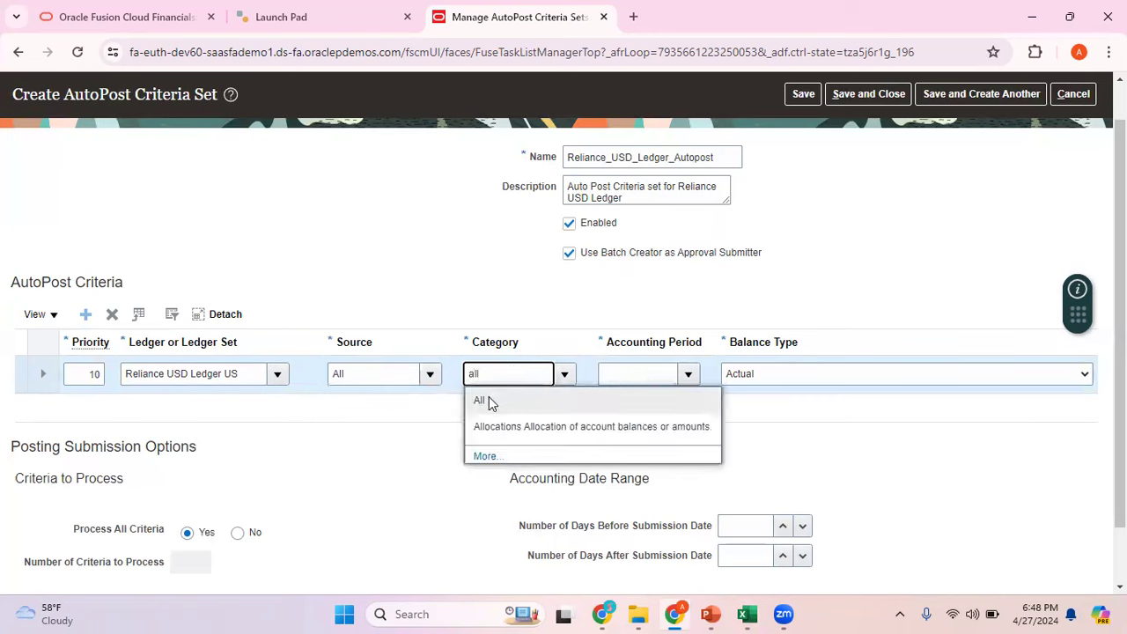
pyautogui.click(479, 400)
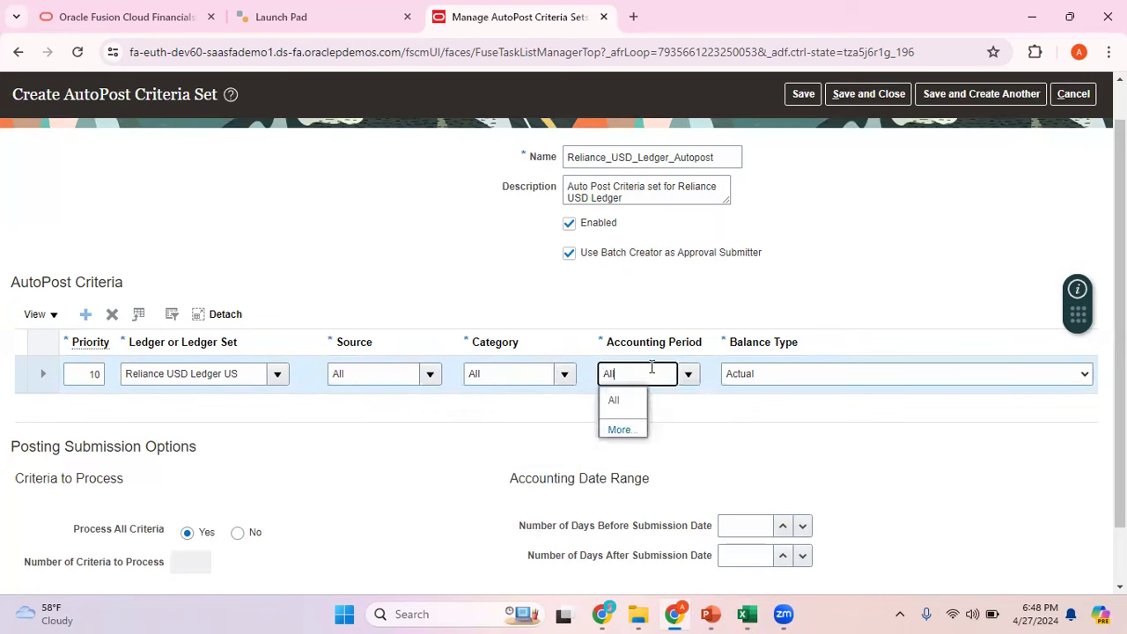
pyautogui.moveTo(613, 400)
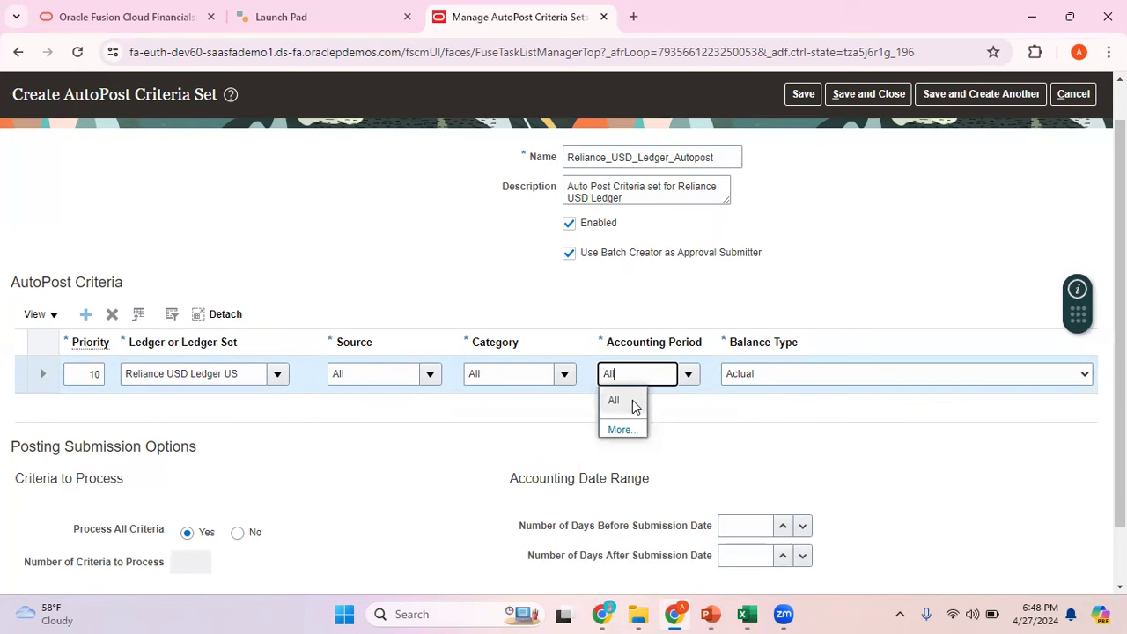
pyautogui.moveTo(619, 404)
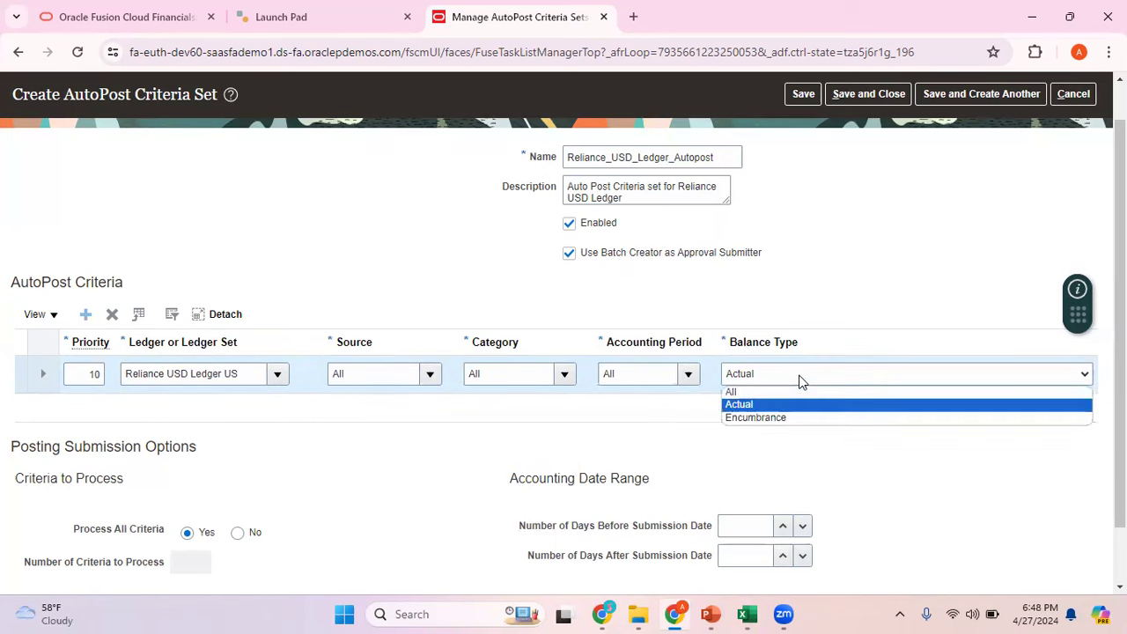
pyautogui.moveTo(753, 416)
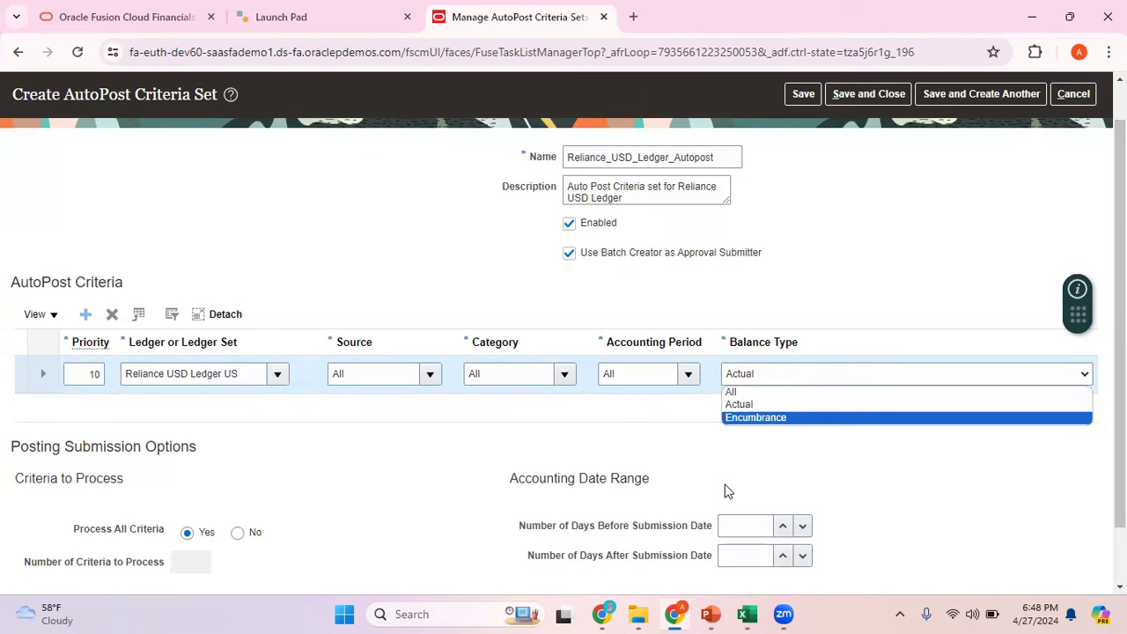
pyautogui.moveTo(739, 403)
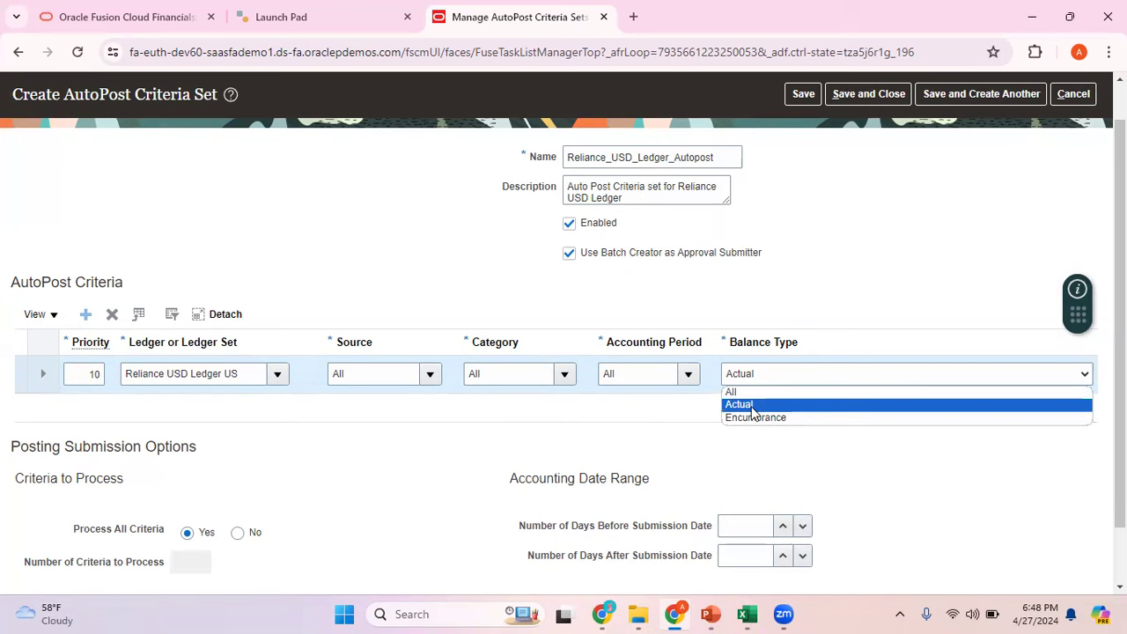
pyautogui.click(738, 403)
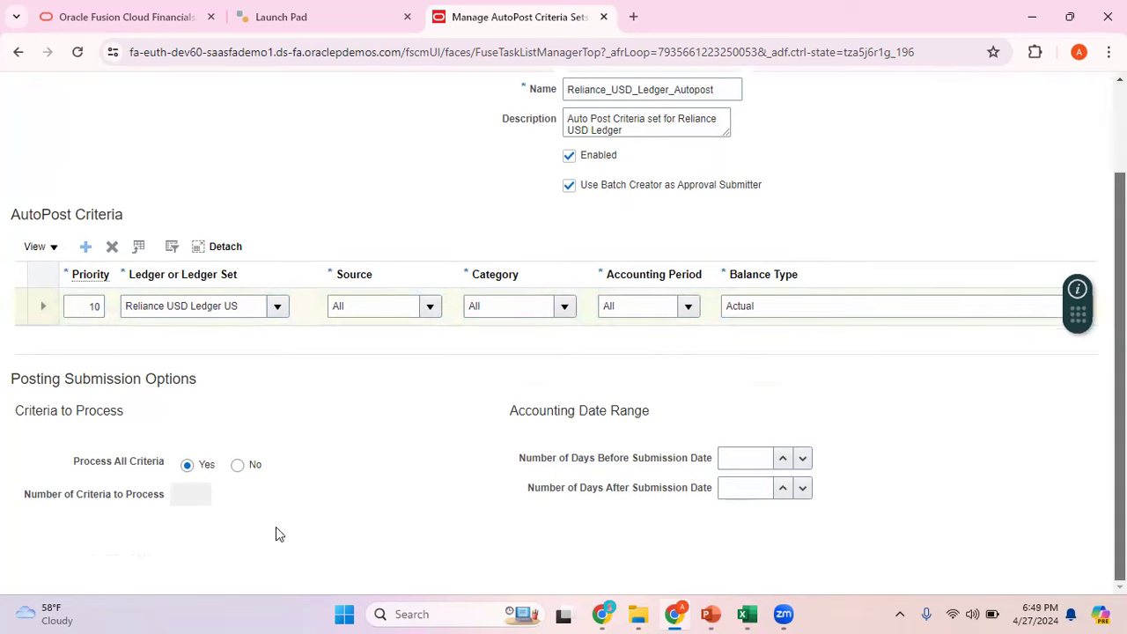
pyautogui.moveTo(384, 213)
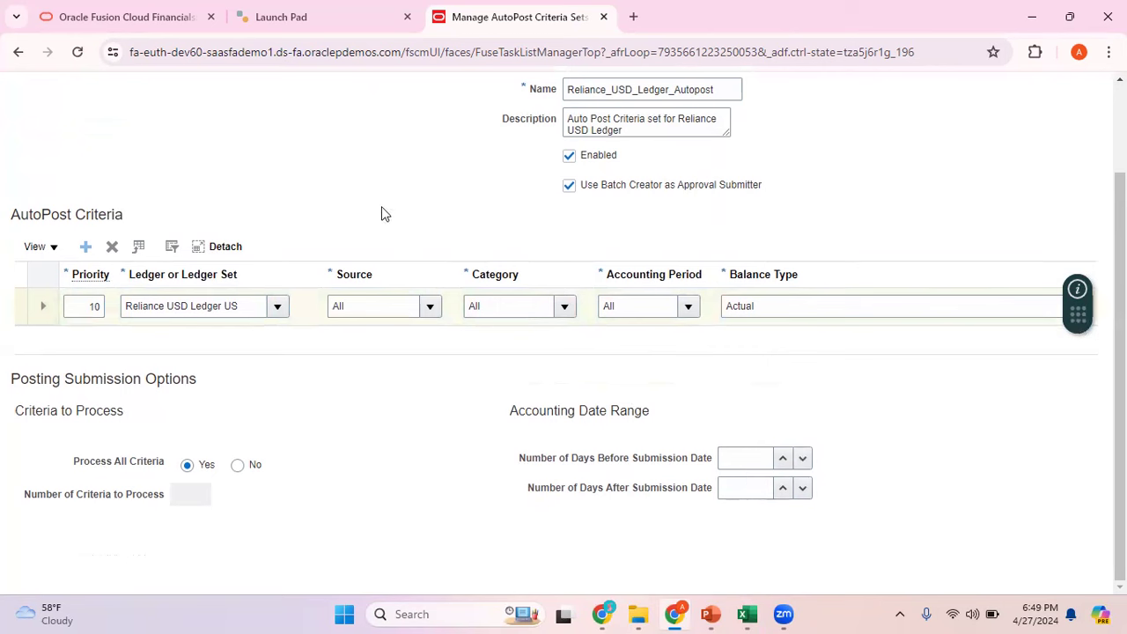
pyautogui.moveTo(578, 502)
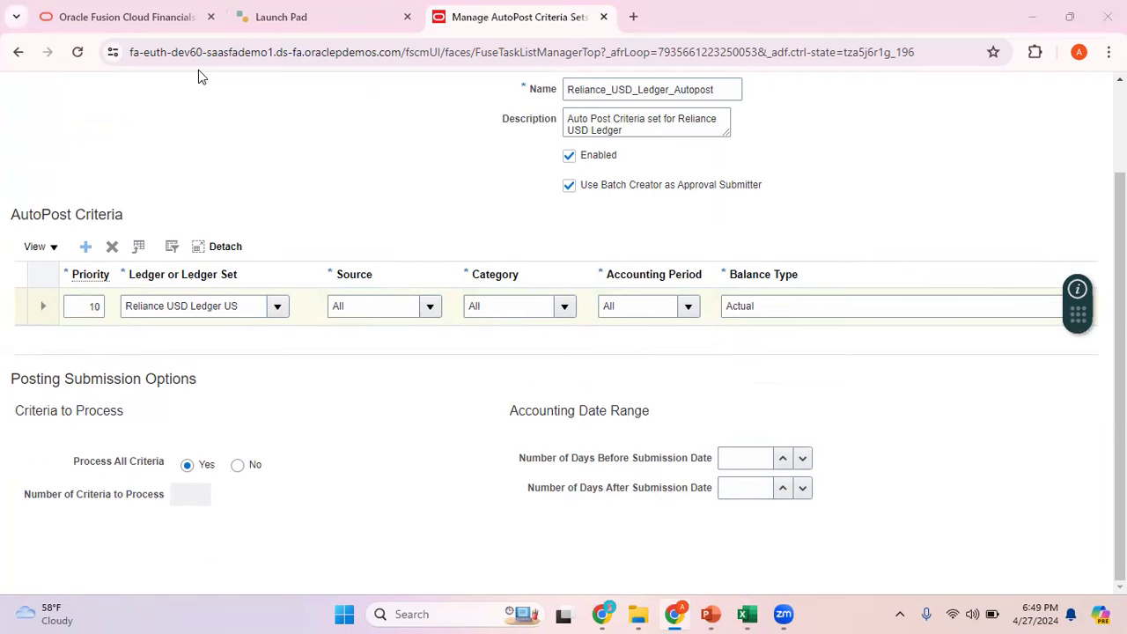
pyautogui.moveTo(424, 255)
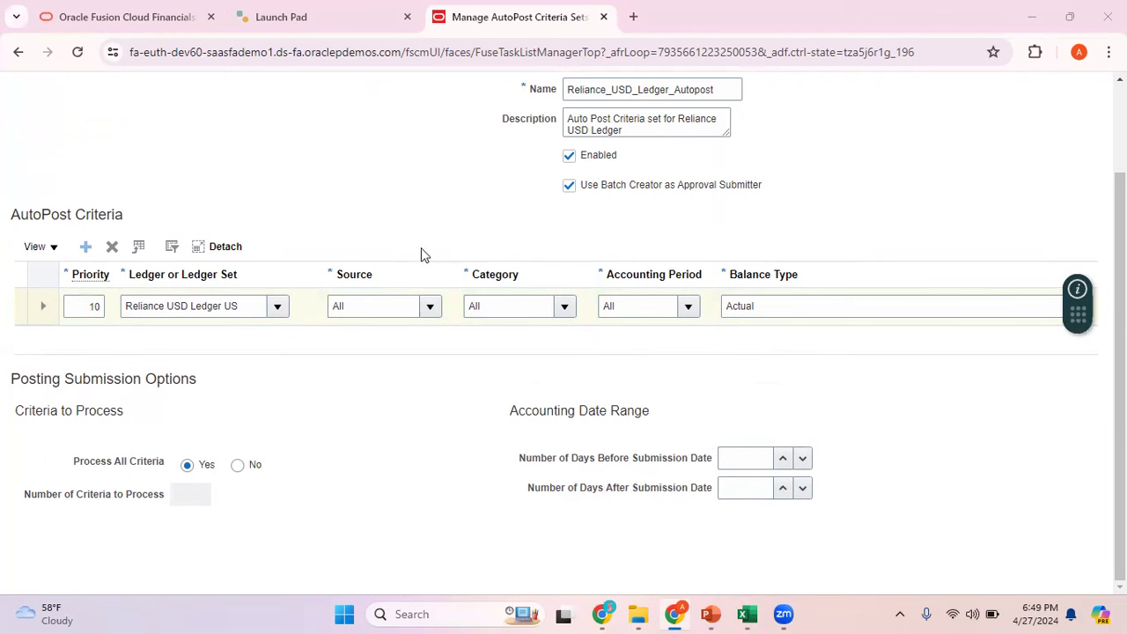
pyautogui.click(745, 458)
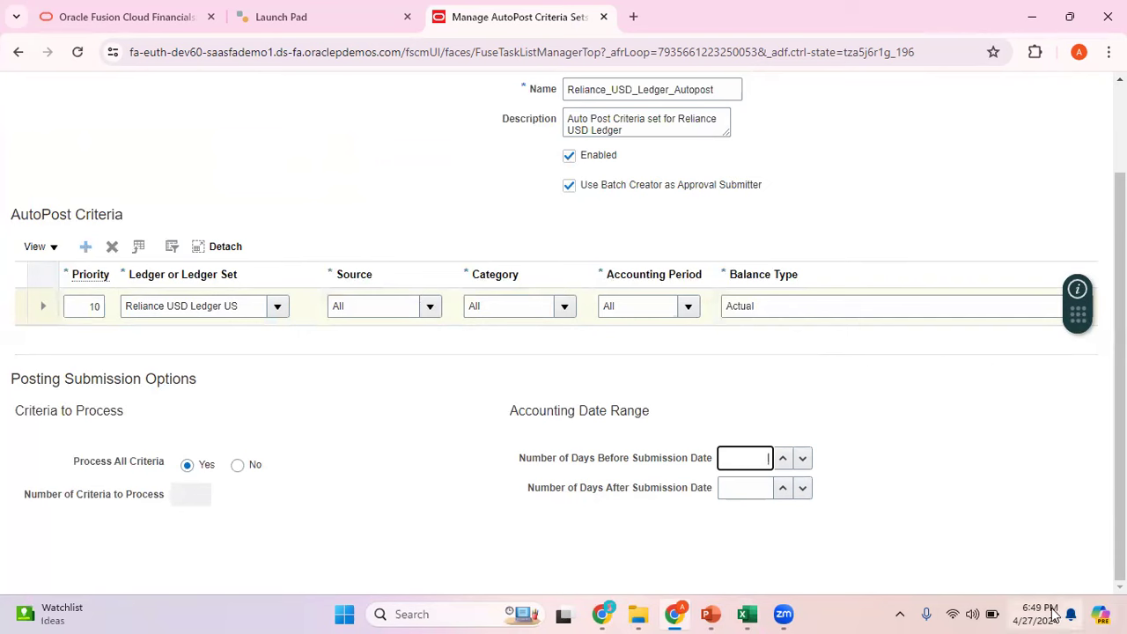
pyautogui.moveTo(775, 518)
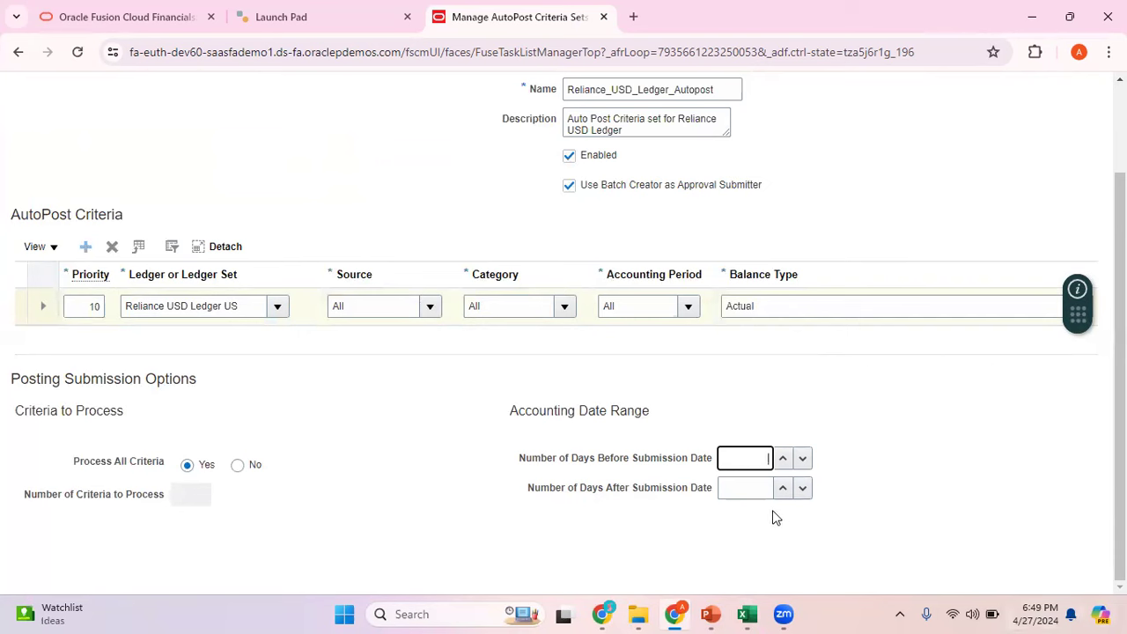
pyautogui.click(745, 458)
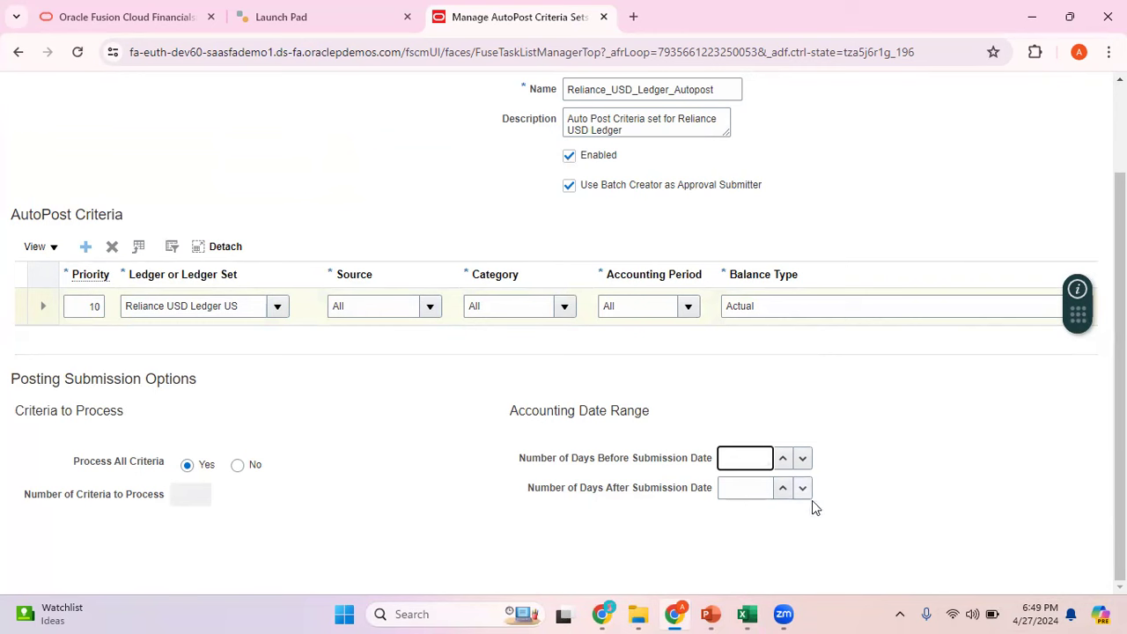
pyautogui.moveTo(843, 483)
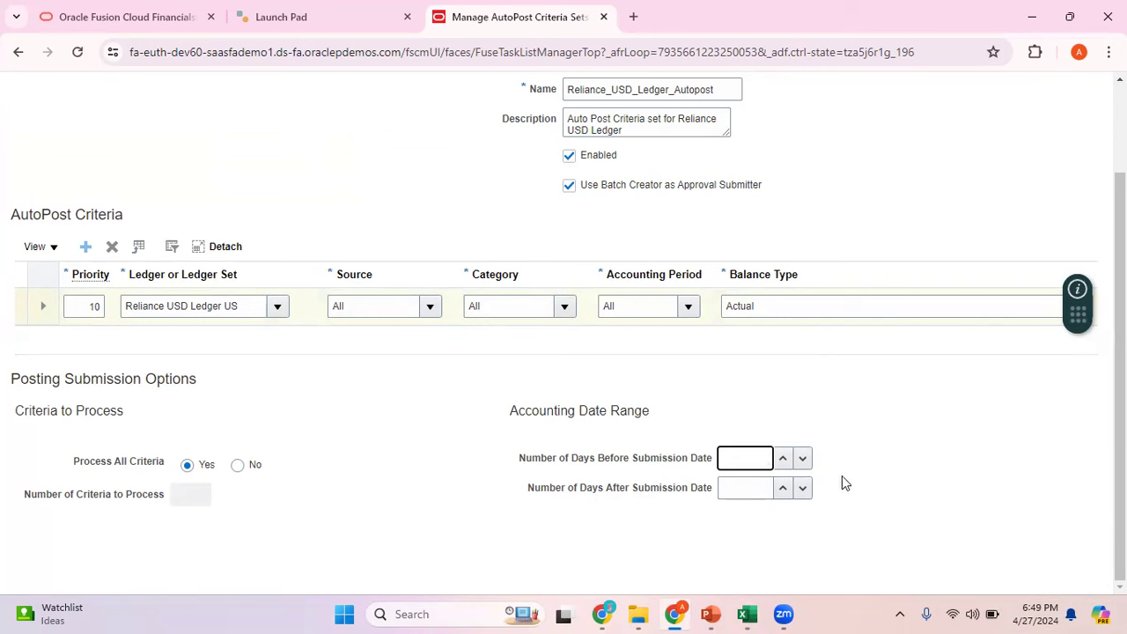
pyautogui.click(744, 457)
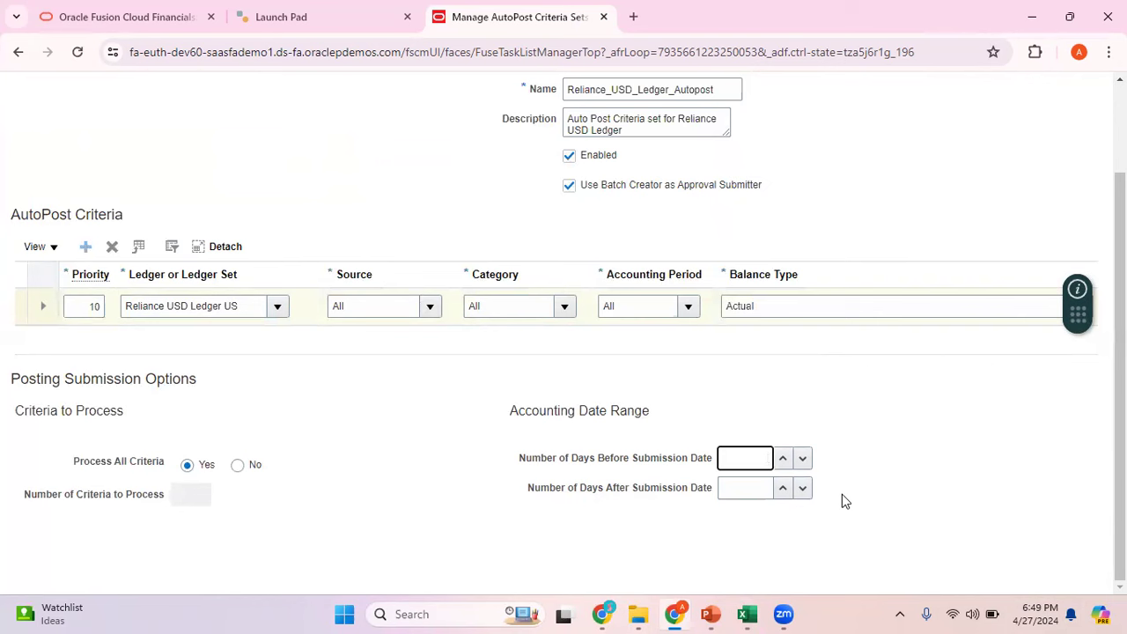
pyautogui.moveTo(831, 422)
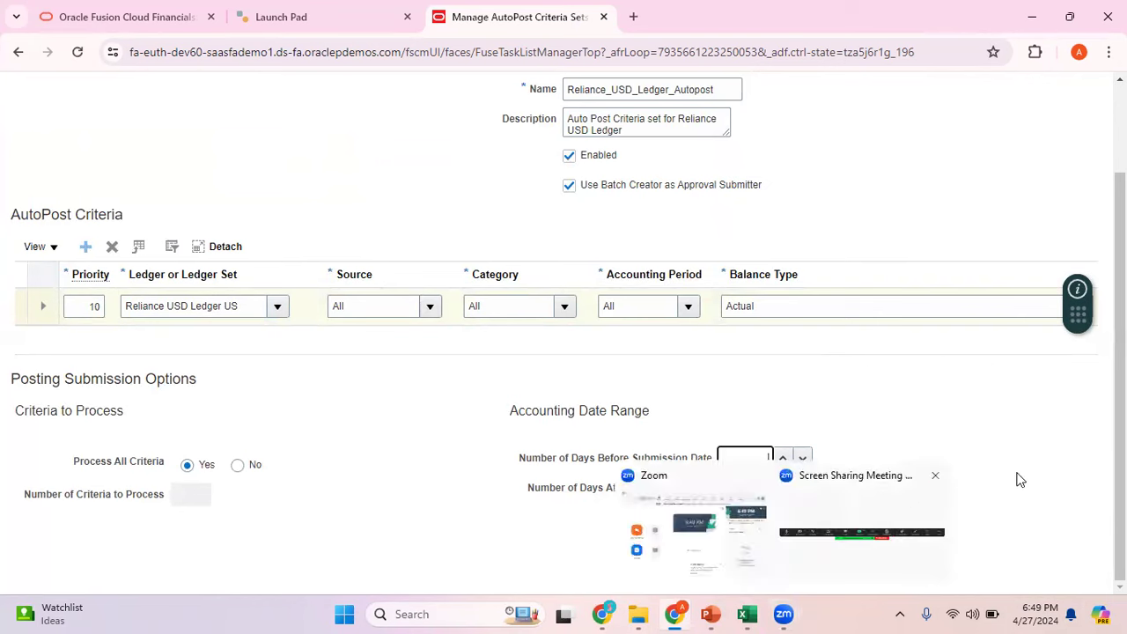
# Step: Save and close Reliance_USD_Ledger_Autopost, then finish with Done back to the home page
pyautogui.click(935, 476)
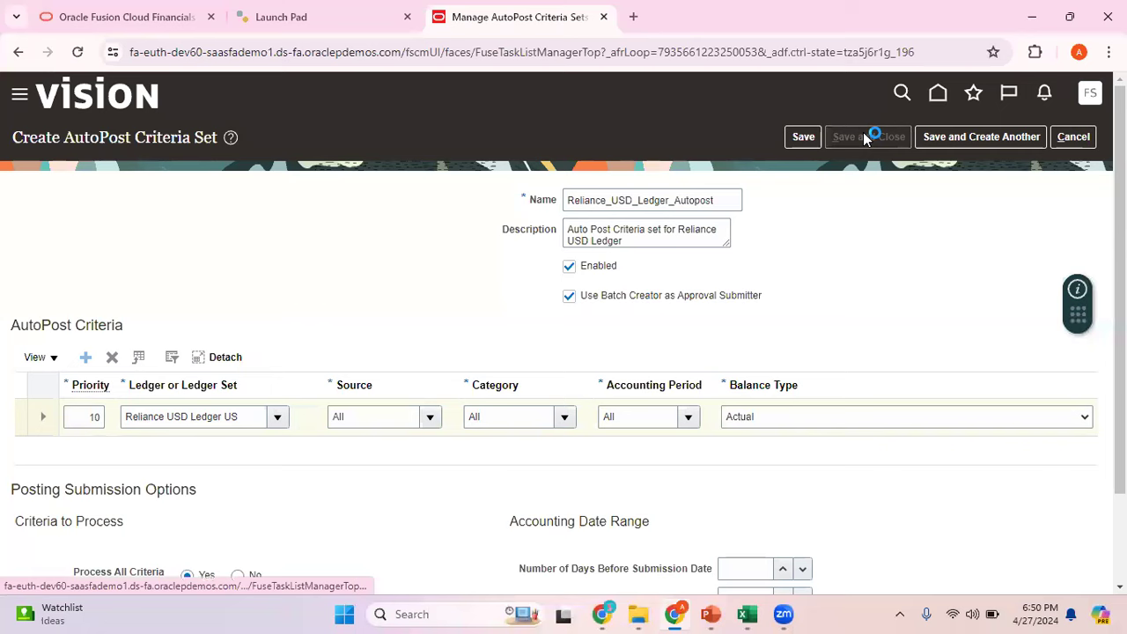
pyautogui.click(866, 137)
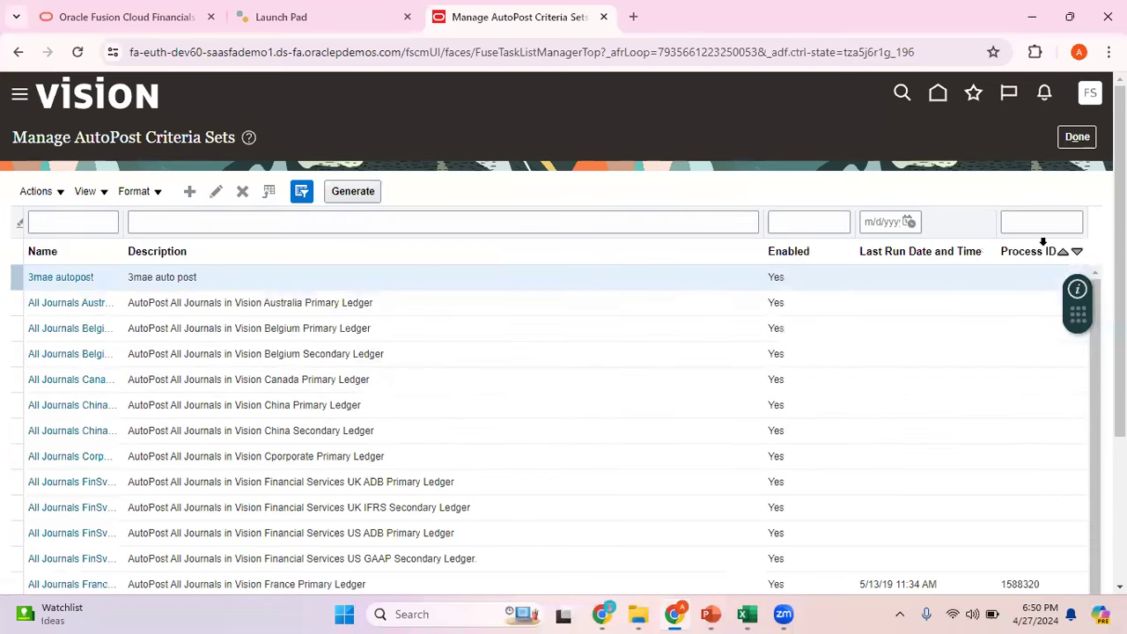
pyautogui.click(1077, 138)
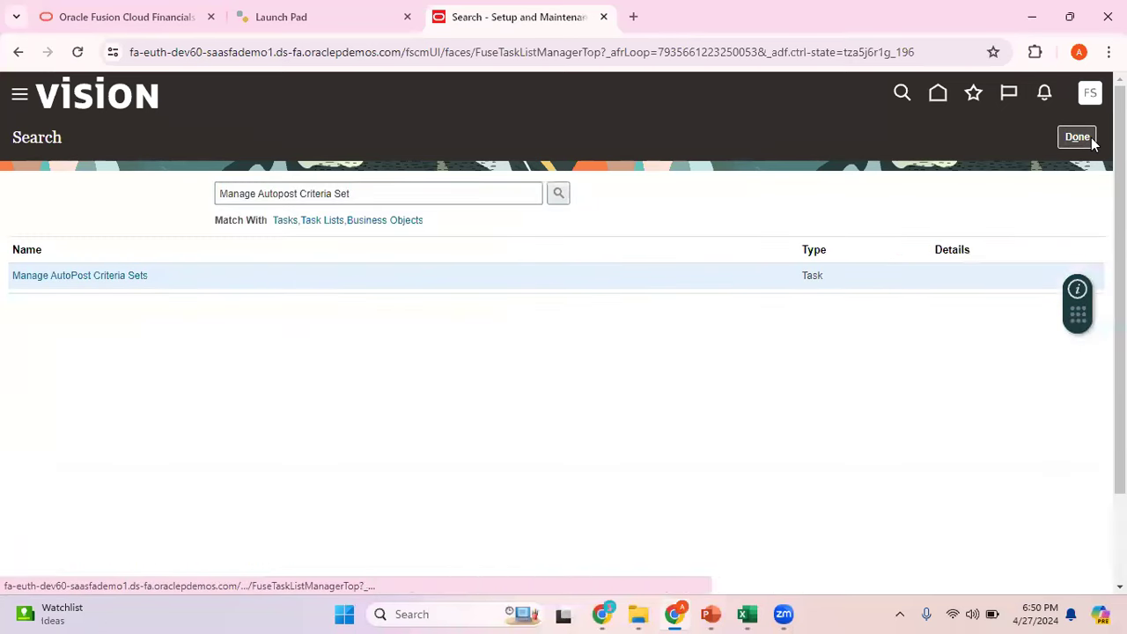
pyautogui.click(1077, 137)
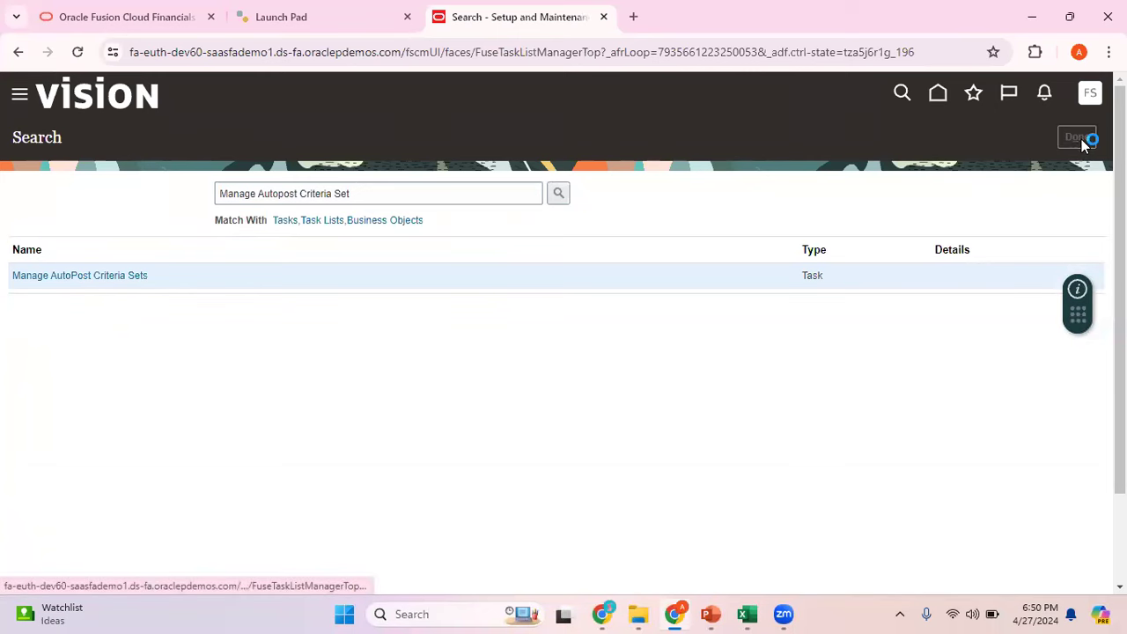
pyautogui.click(1077, 138)
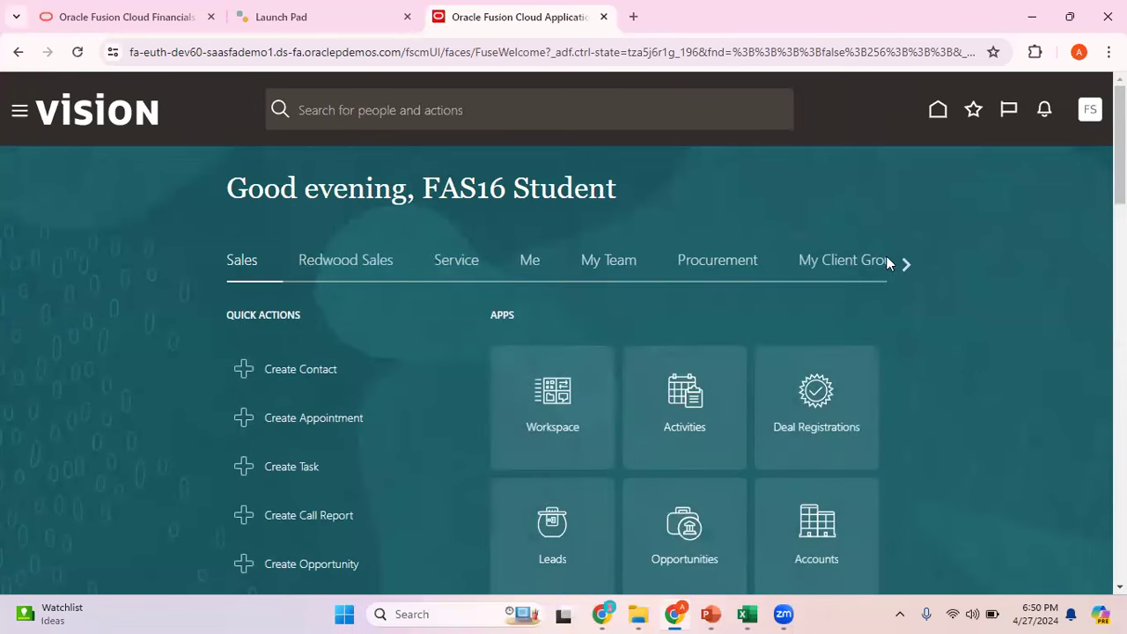
# Step: Open the Journals work area under General Accounting and show its task list
pyautogui.click(905, 260)
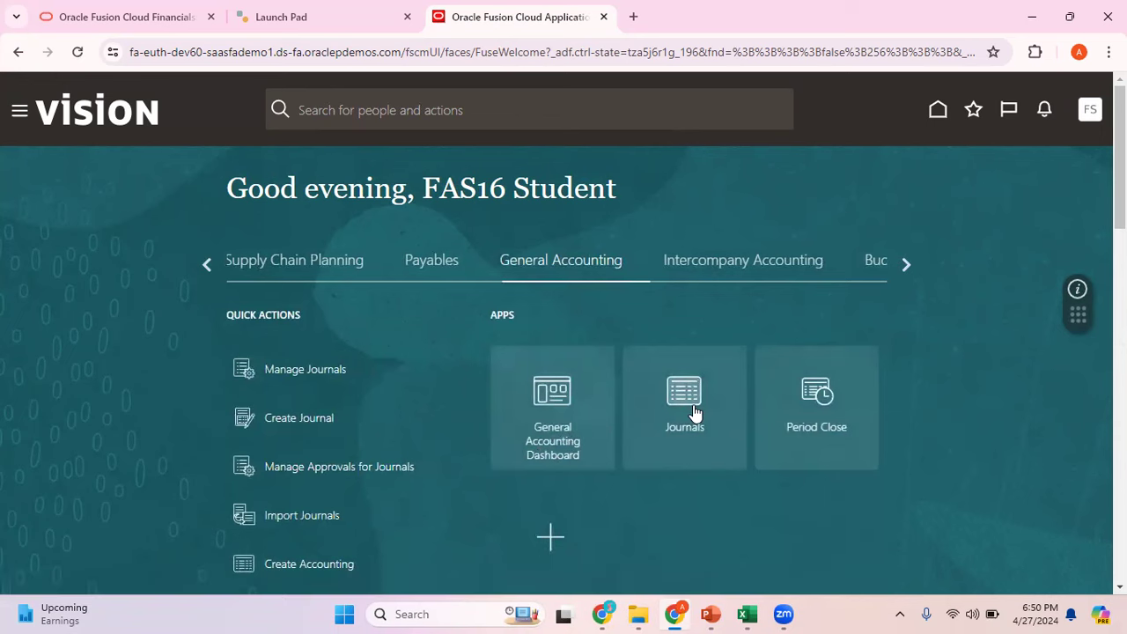
pyautogui.moveTo(695, 414)
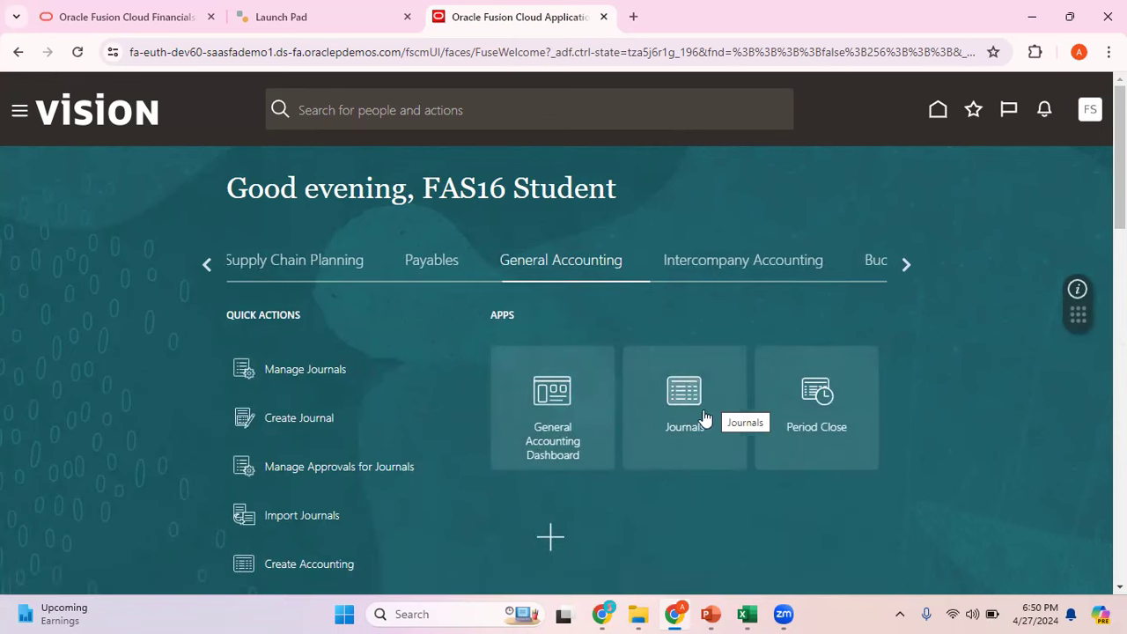
pyautogui.click(683, 396)
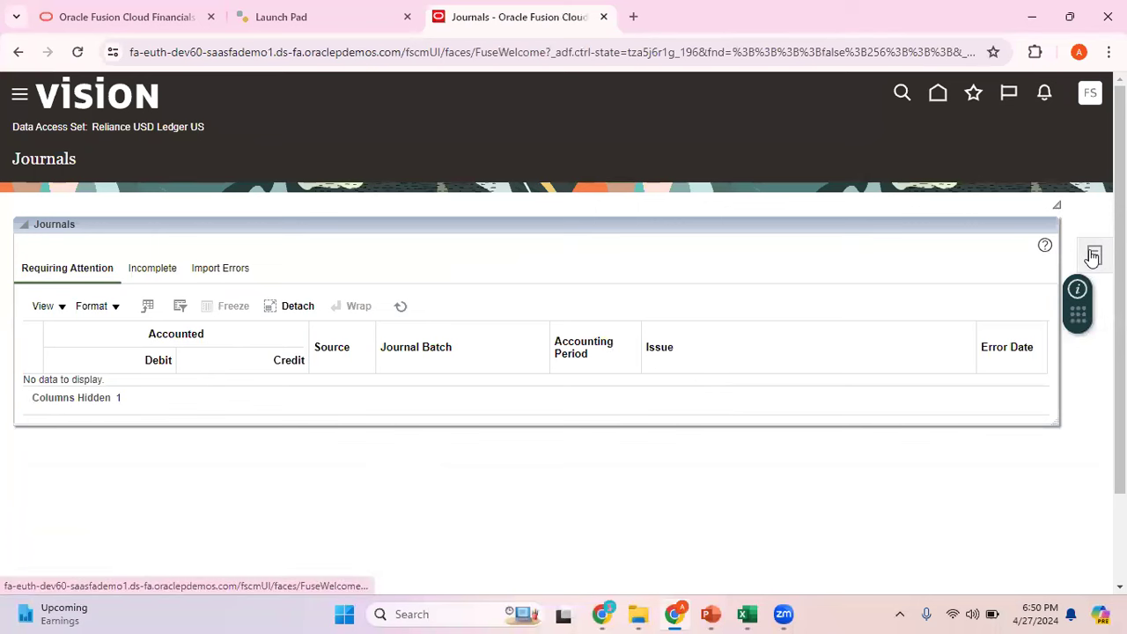
pyautogui.click(1091, 255)
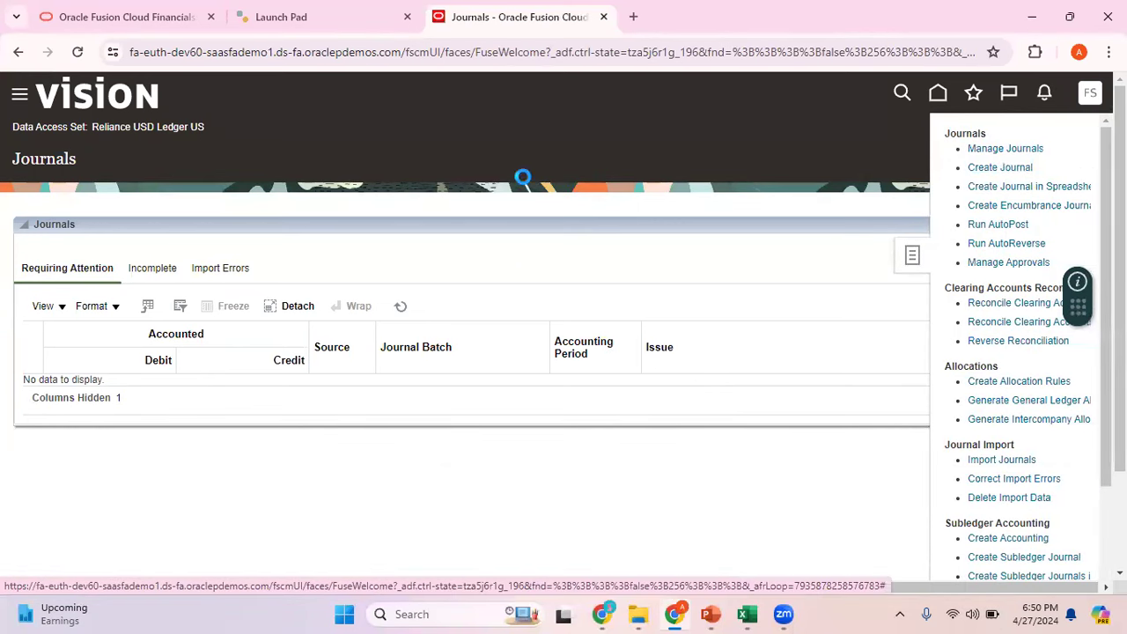
# Step: Create a journal with batch Test Rent Jrnl, journal Test Rent Jrl and category Adjustment
pyautogui.click(1000, 167)
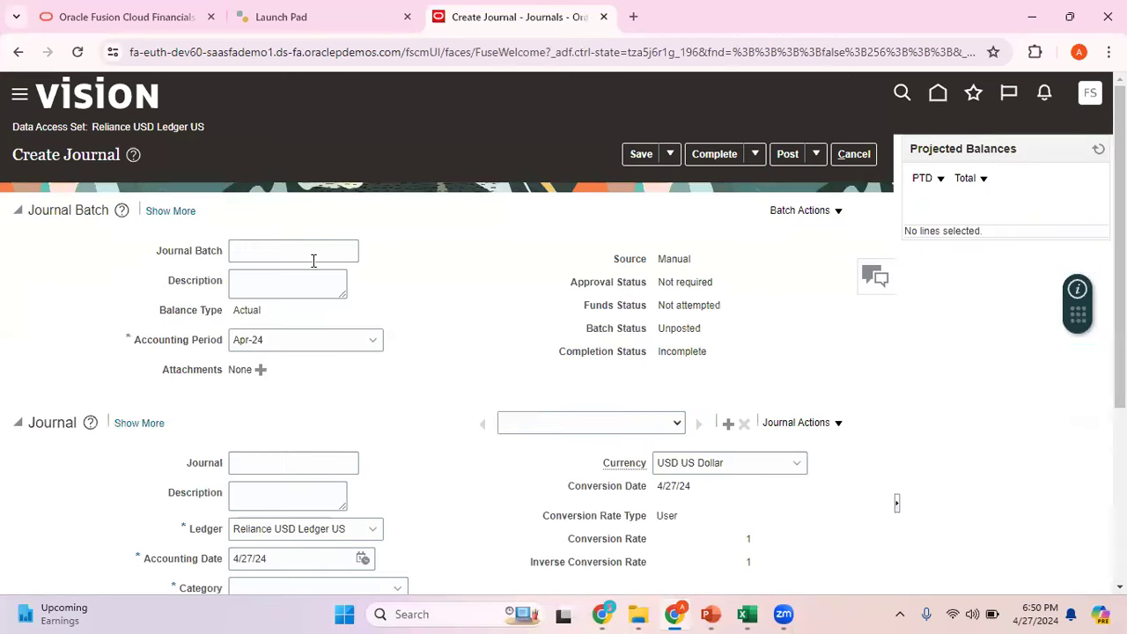
pyautogui.write('Test Rent Jrnl')
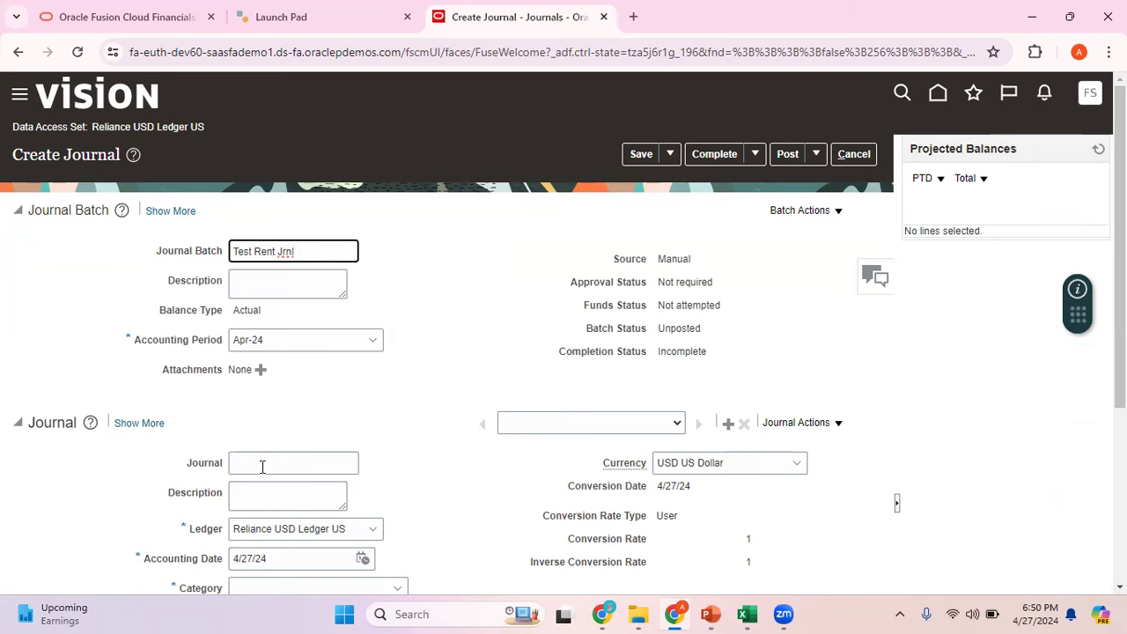
pyautogui.write('Tst Re')
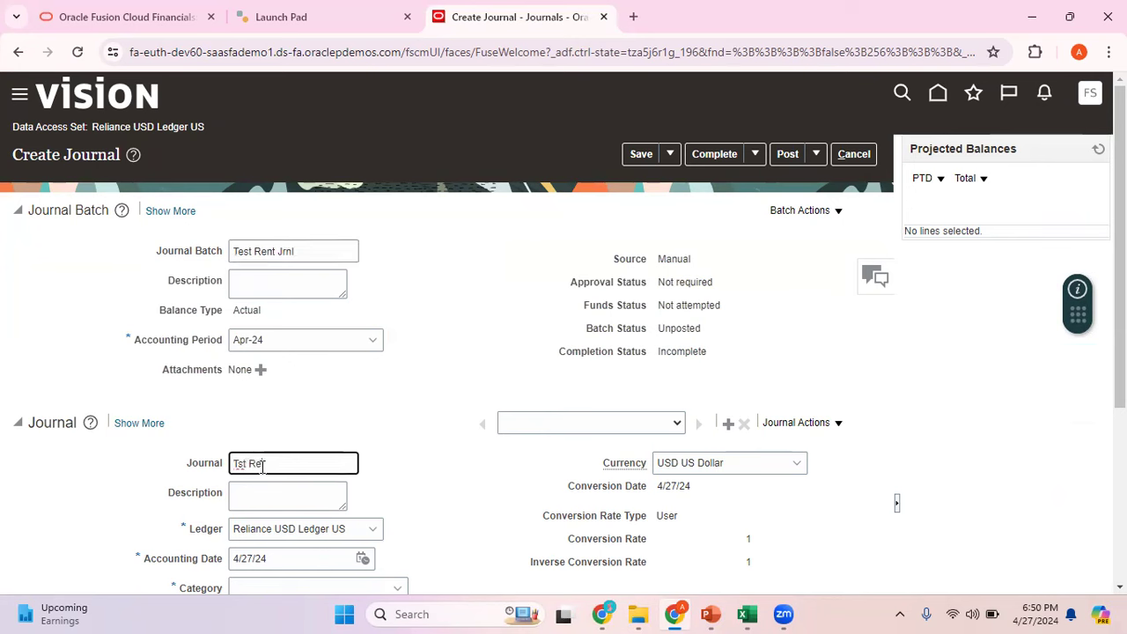
pyautogui.write('Test Rent Jrl')
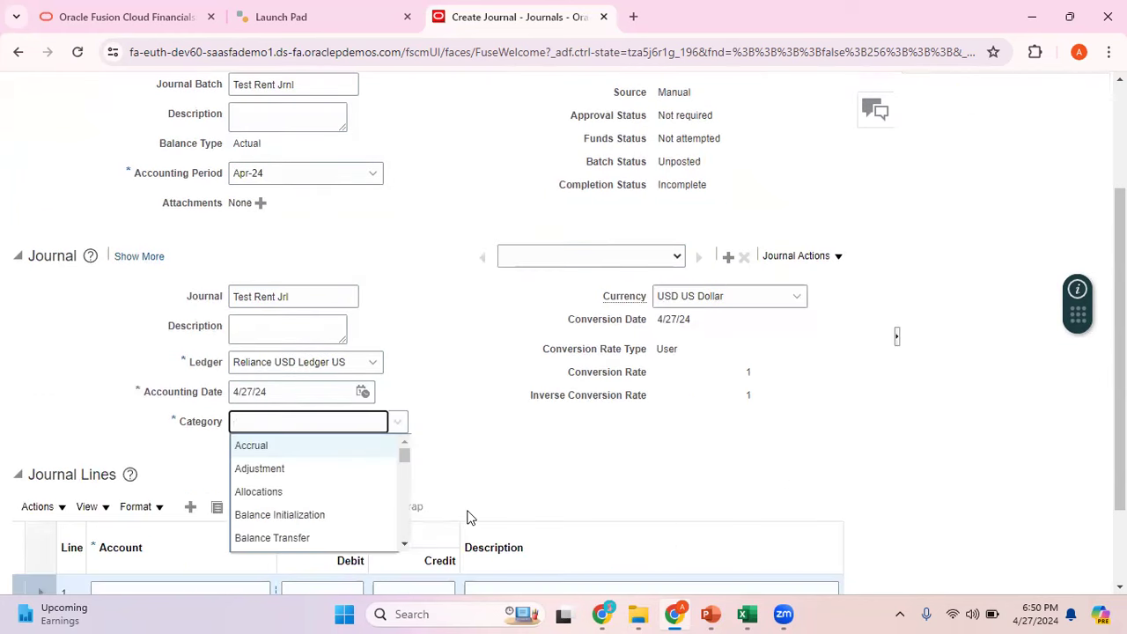
pyautogui.click(259, 469)
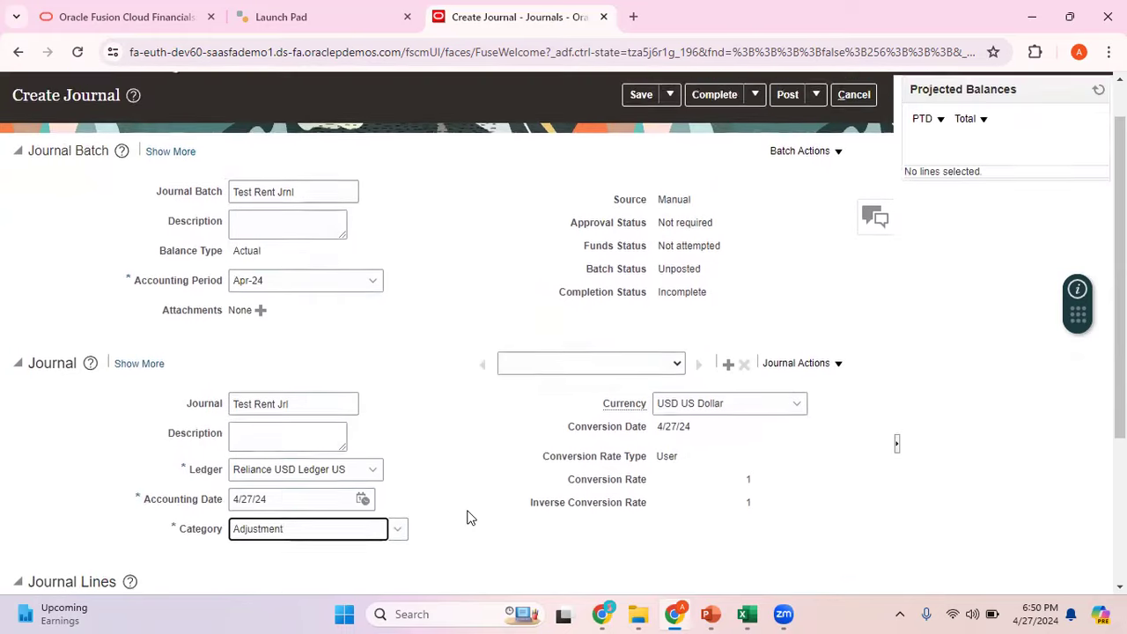
pyautogui.scroll(-3)
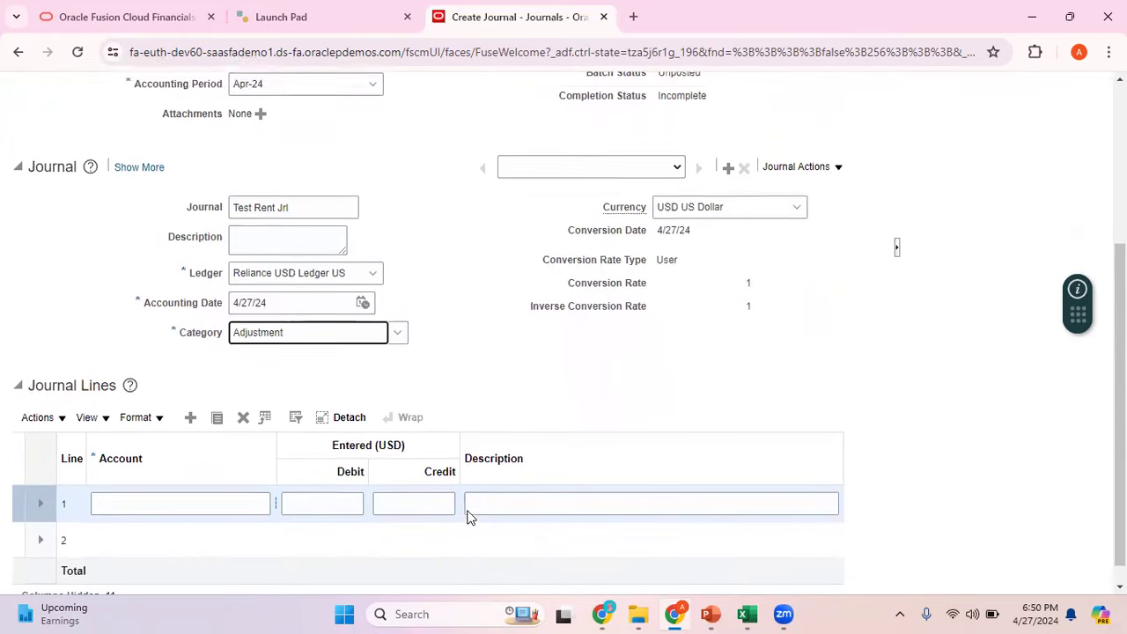
pyautogui.scroll(-3)
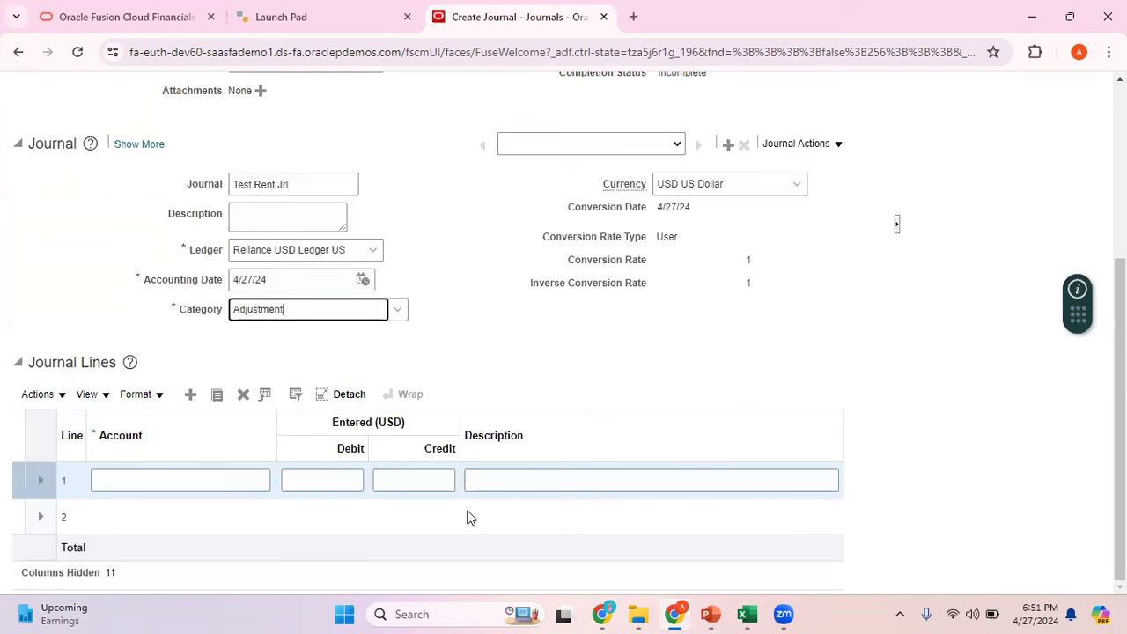
pyautogui.click(180, 479)
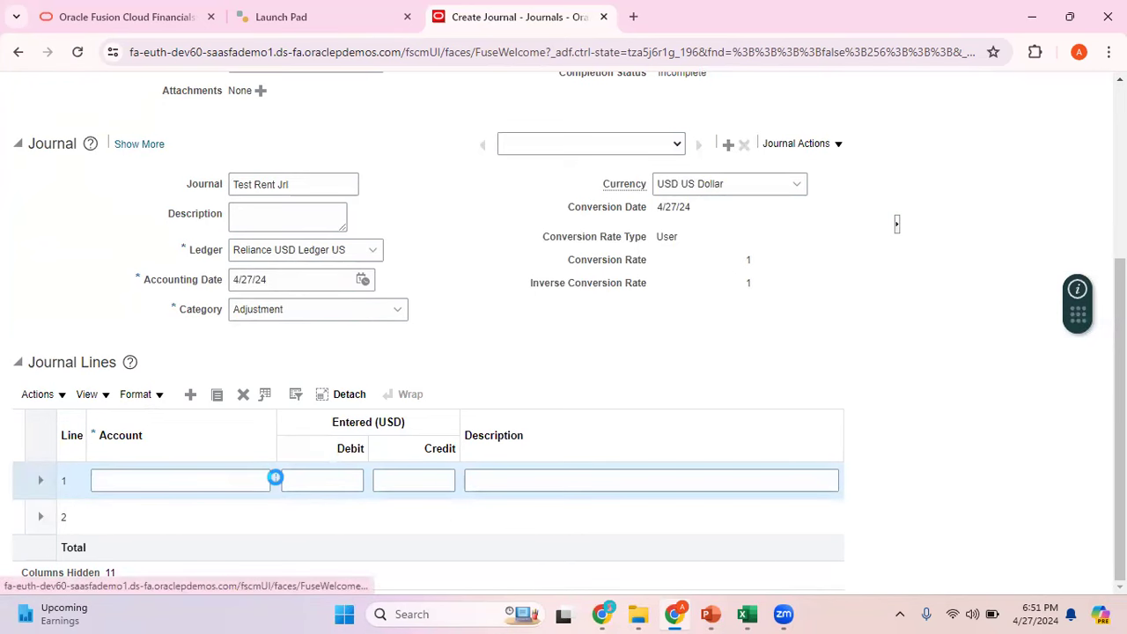
pyautogui.click(274, 478)
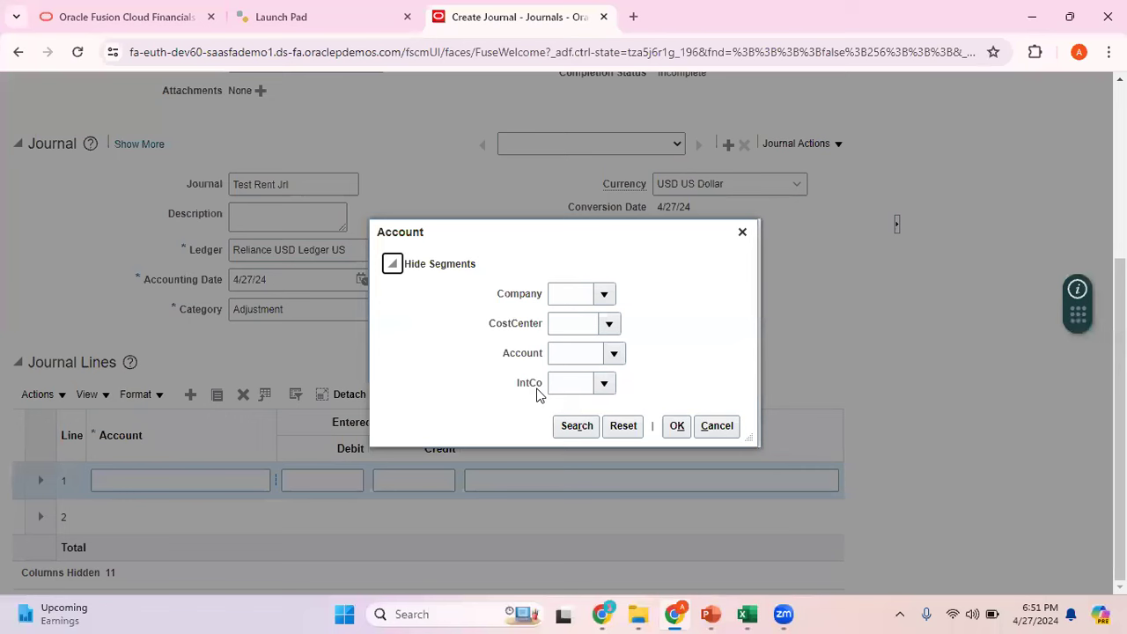
pyautogui.write('003')
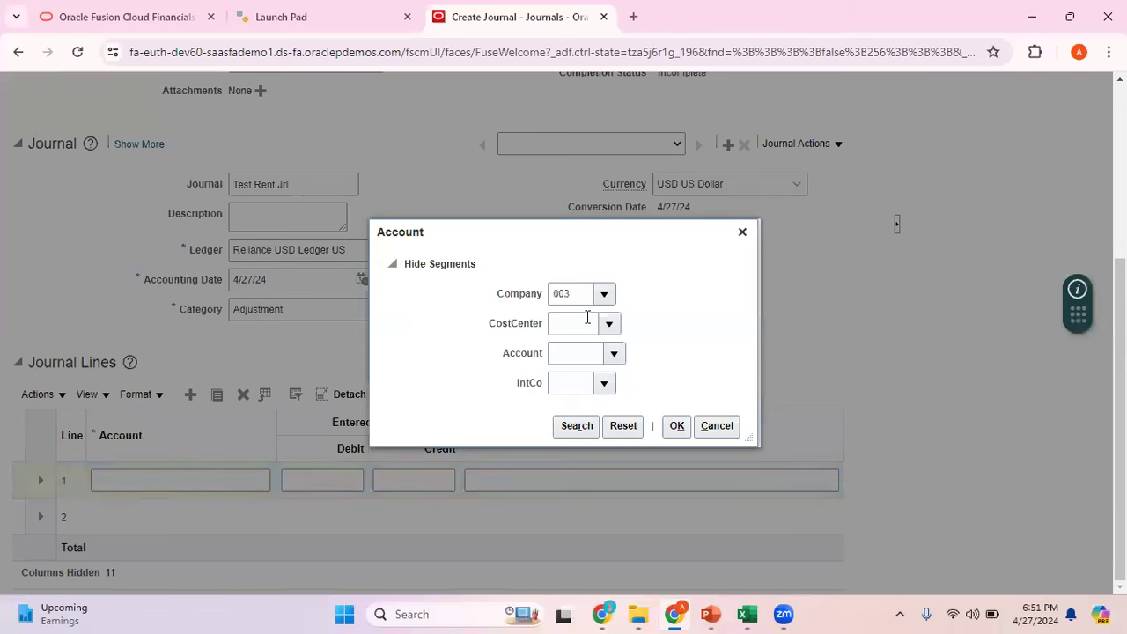
pyautogui.write('0001')
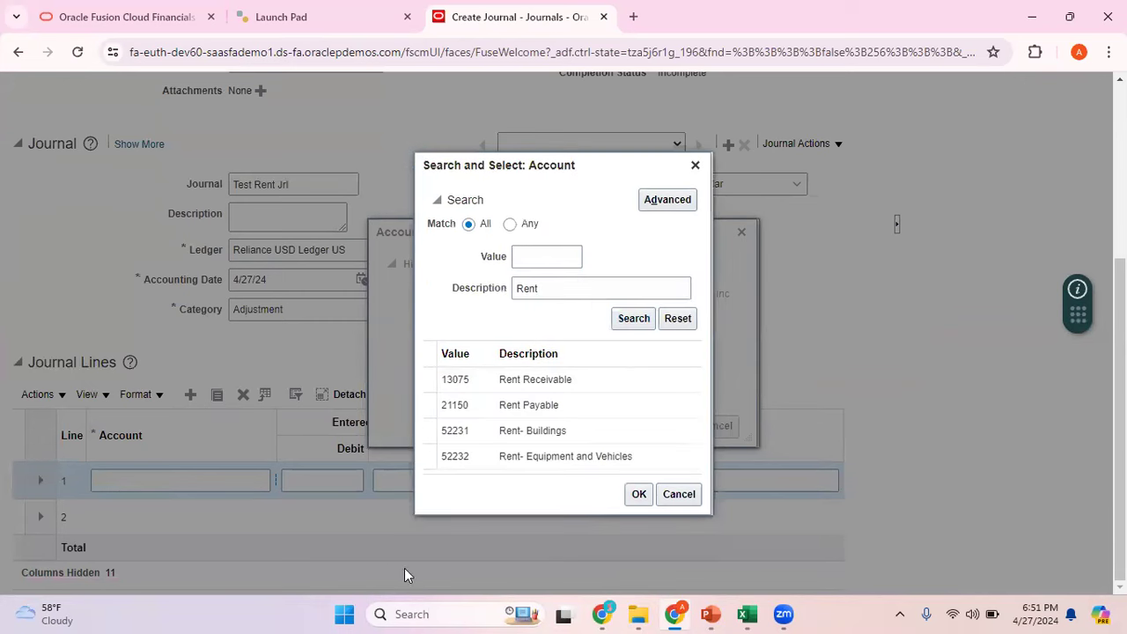
pyautogui.click(531, 429)
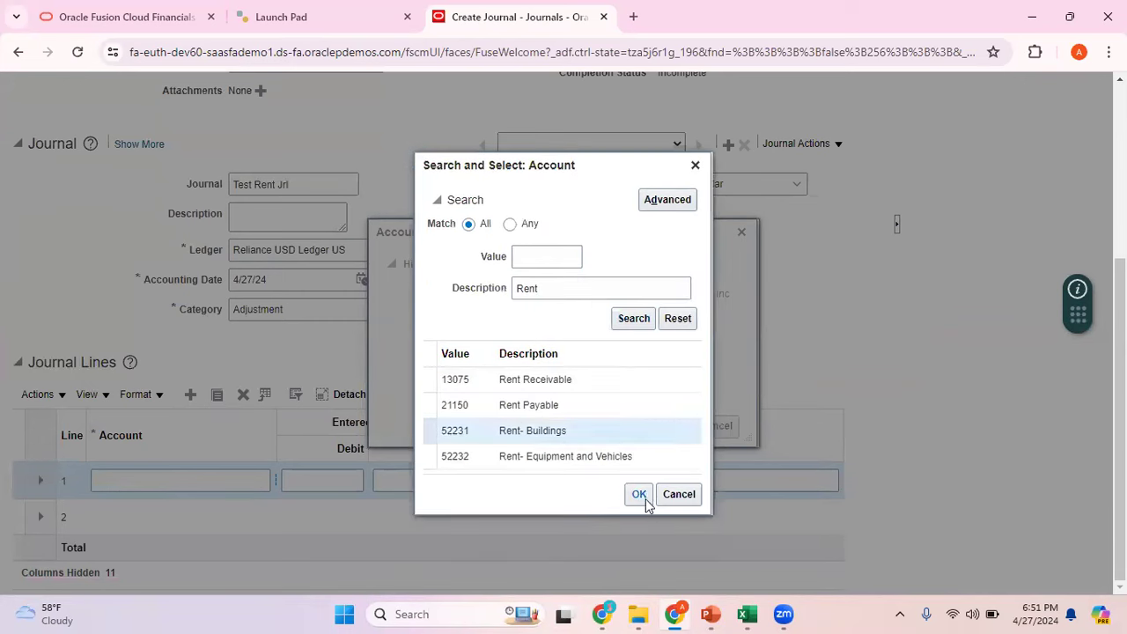
pyautogui.click(639, 493)
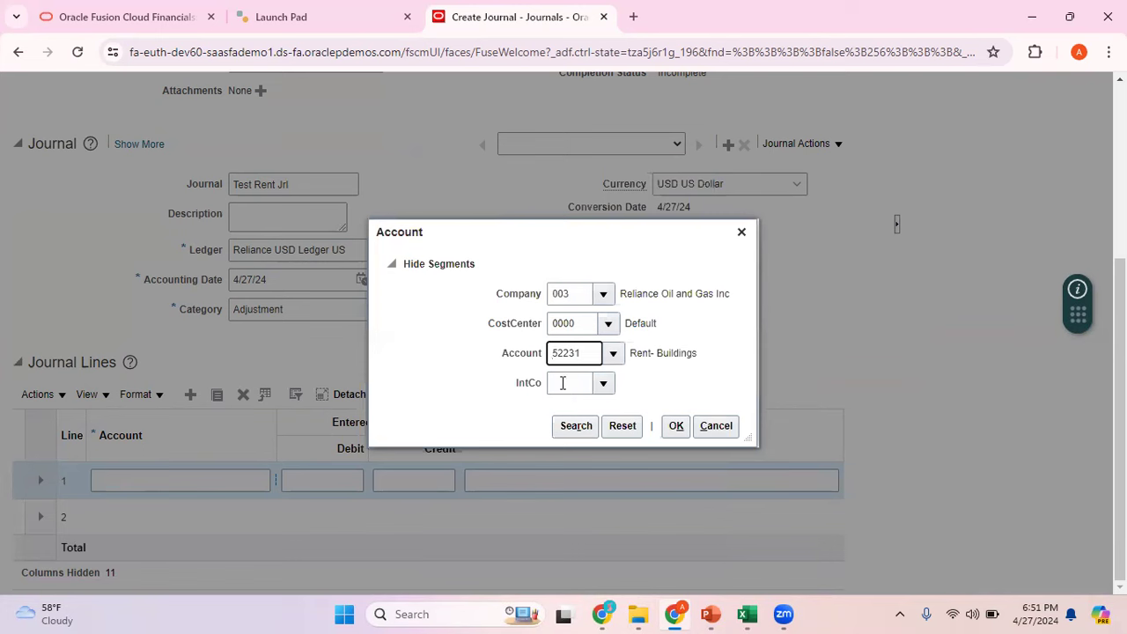
pyautogui.write('0000-52231-000')
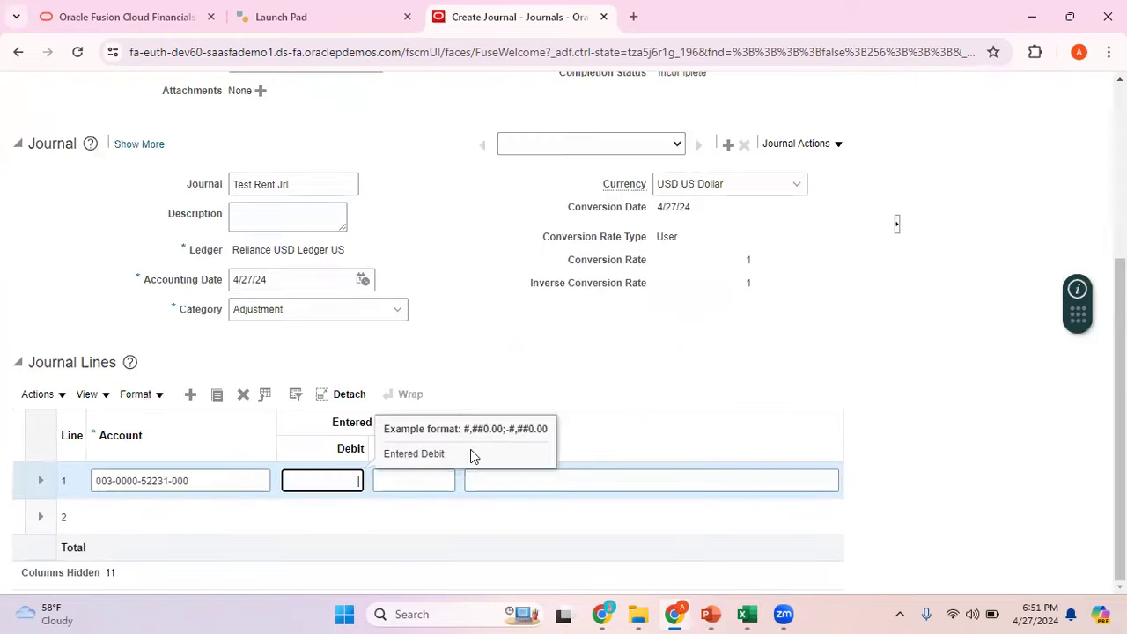
pyautogui.moveTo(349, 546)
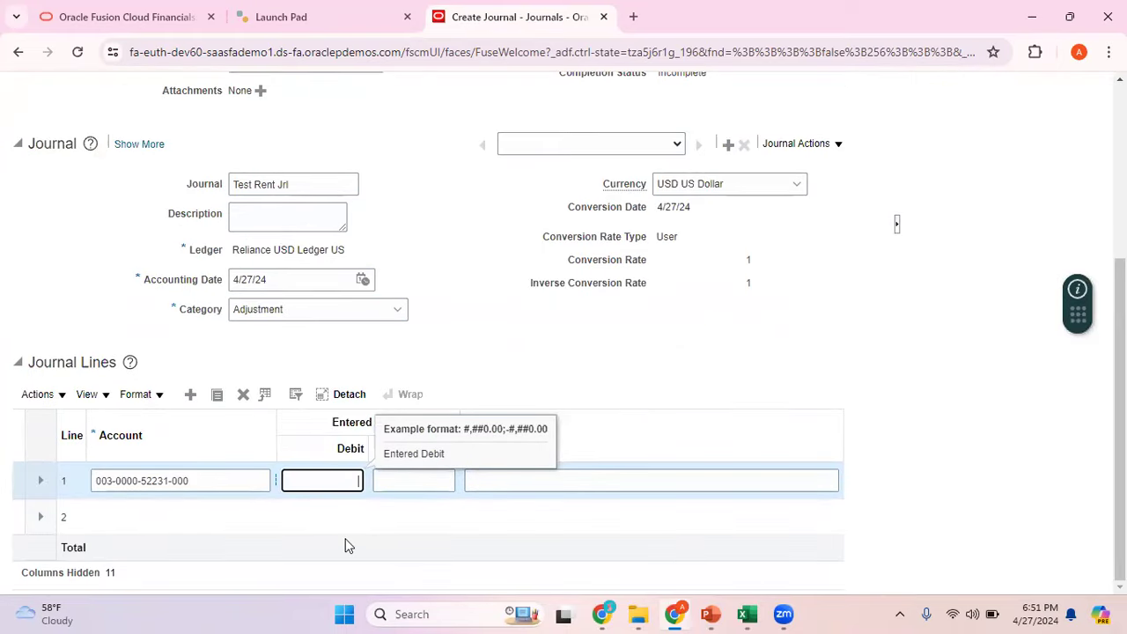
# Step: Enter a 20,000.00 debit on journal line 1 and start line 2
pyautogui.write('200000.00')
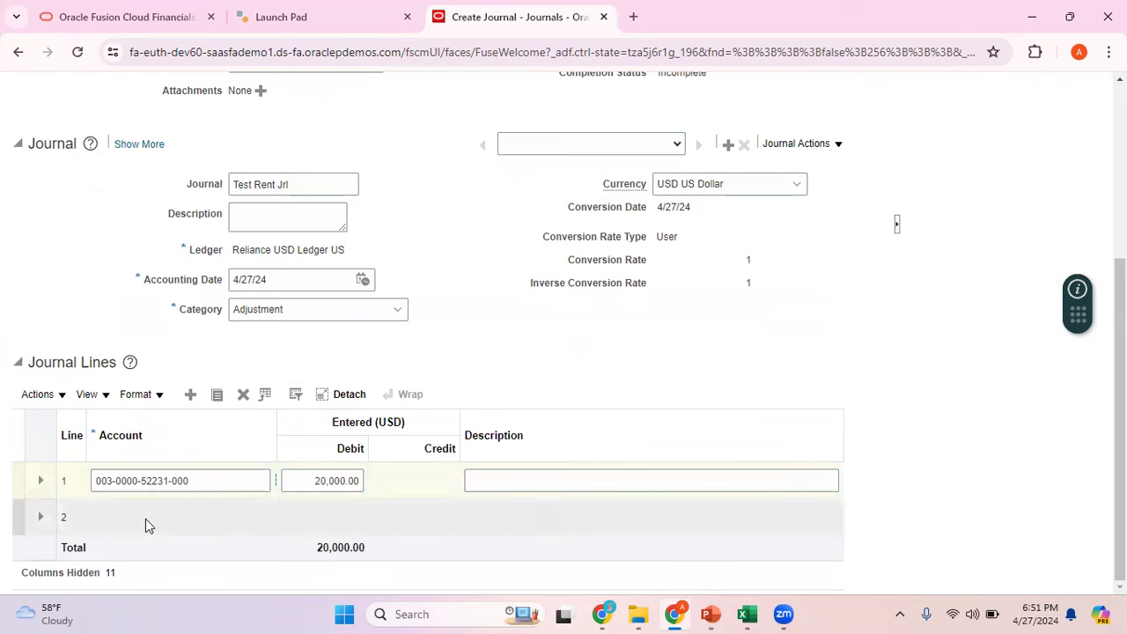
pyautogui.click(179, 516)
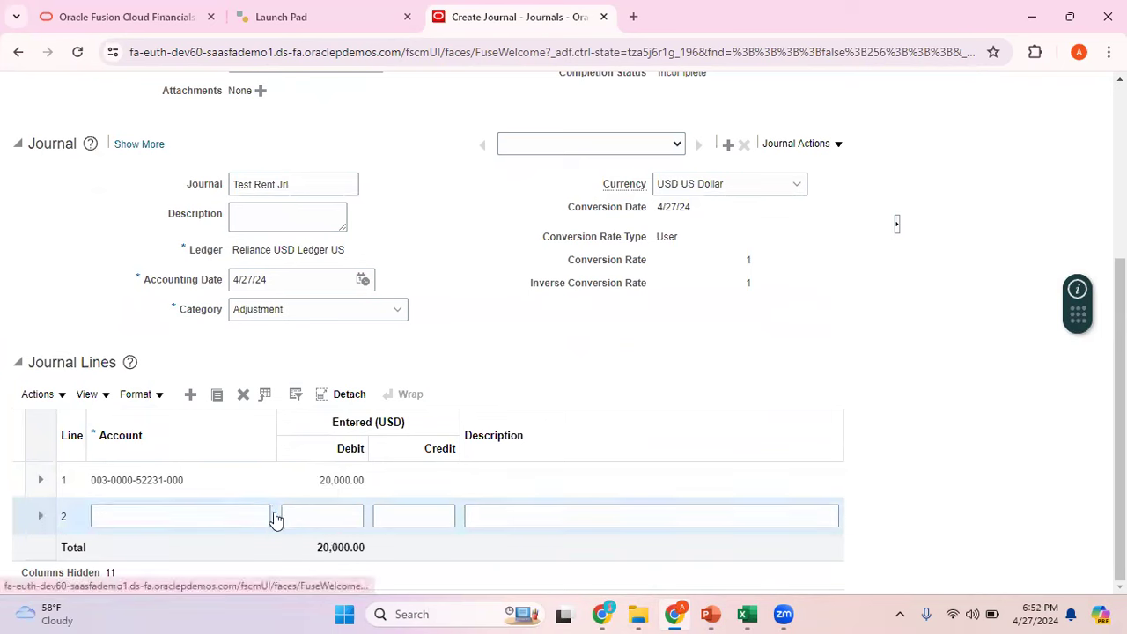
pyautogui.click(273, 516)
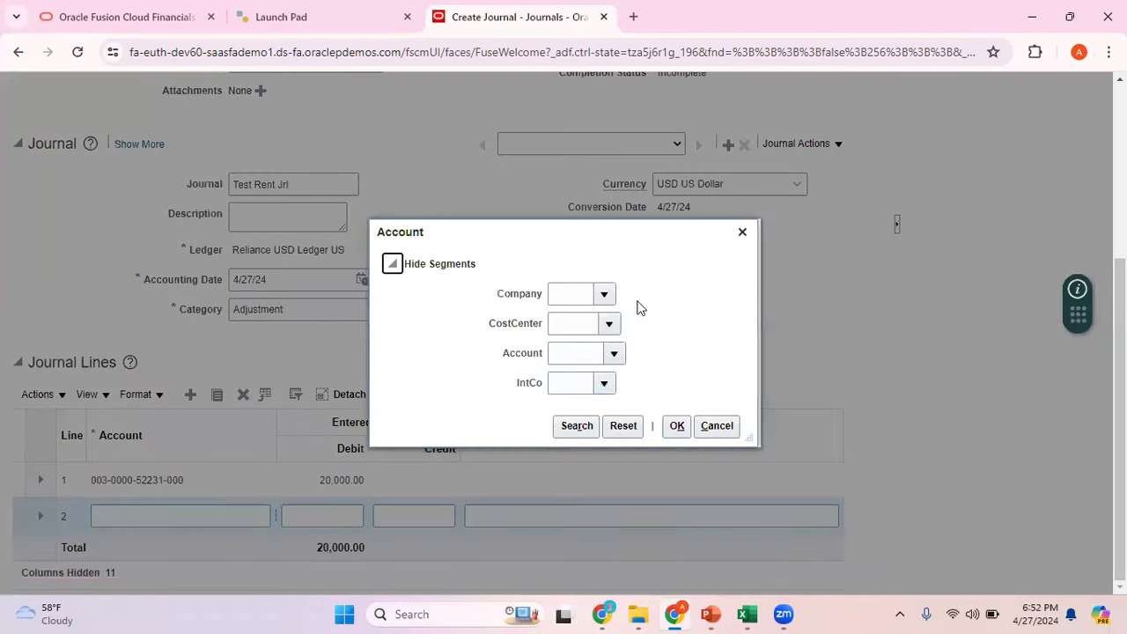
pyautogui.write('003')
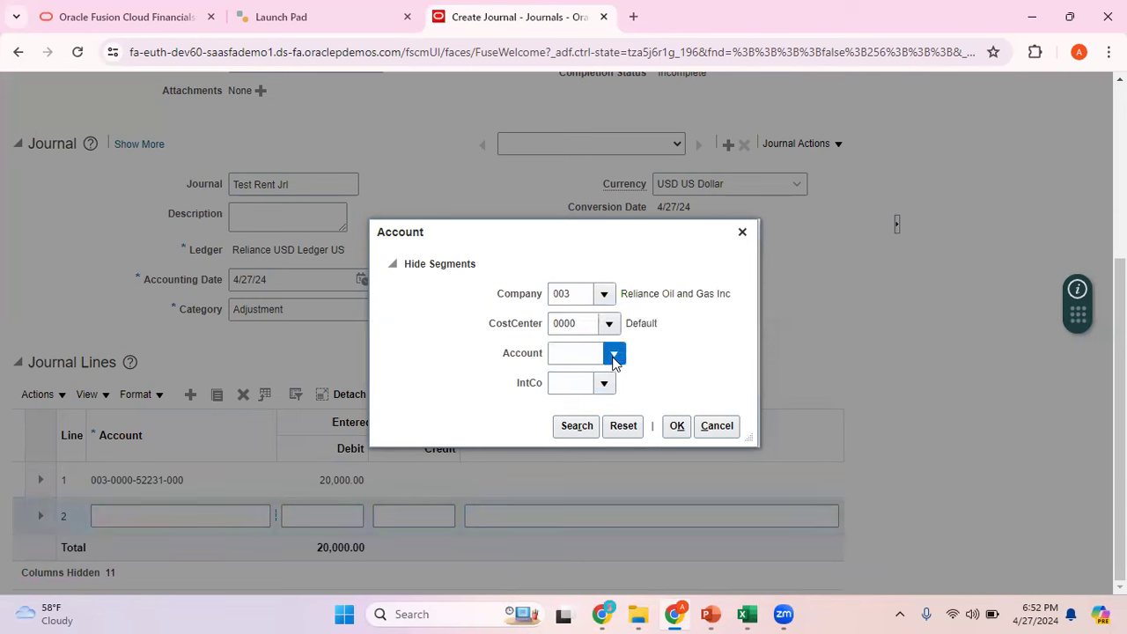
pyautogui.click(612, 352)
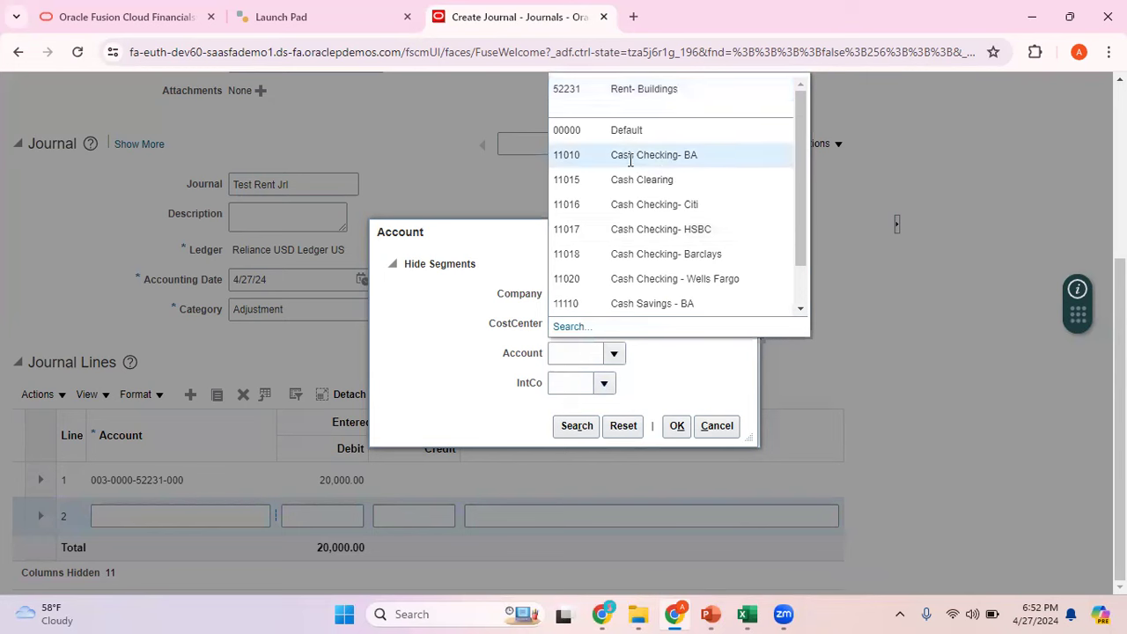
pyautogui.click(655, 154)
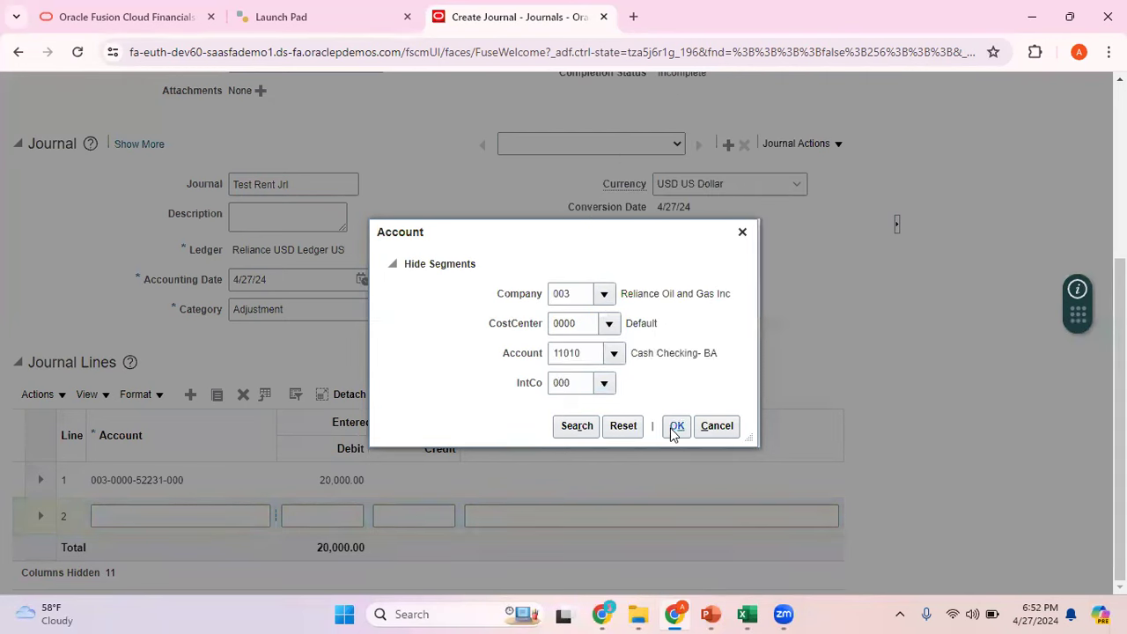
pyautogui.click(676, 424)
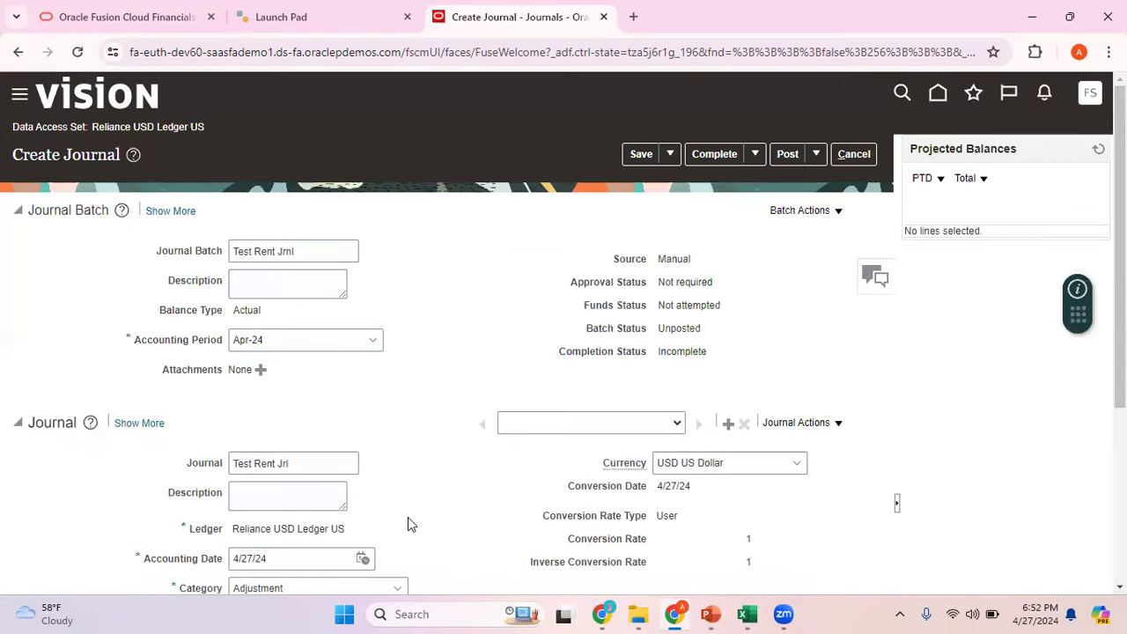